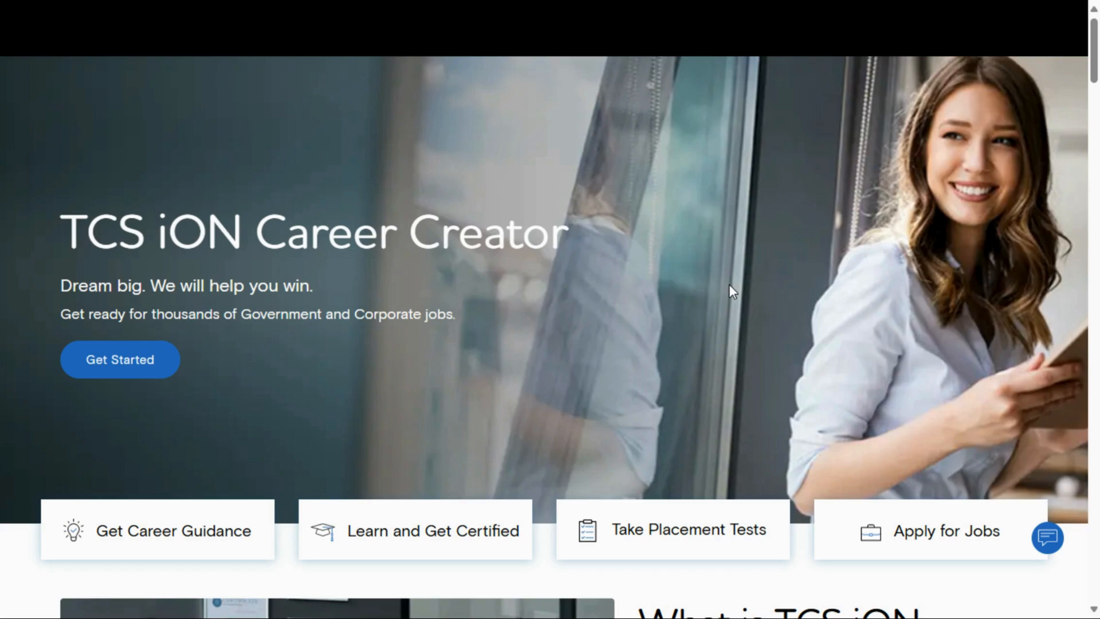
{"action": "mouse_move", "coordinate": [515, 327]}
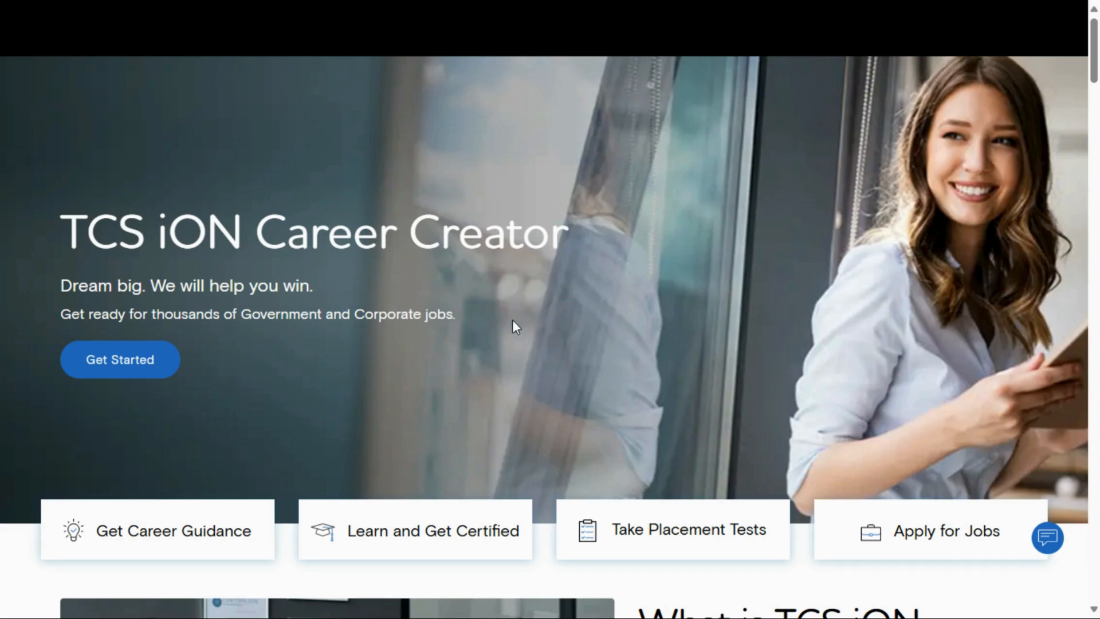
{"action": "mouse_move", "coordinate": [390, 7]}
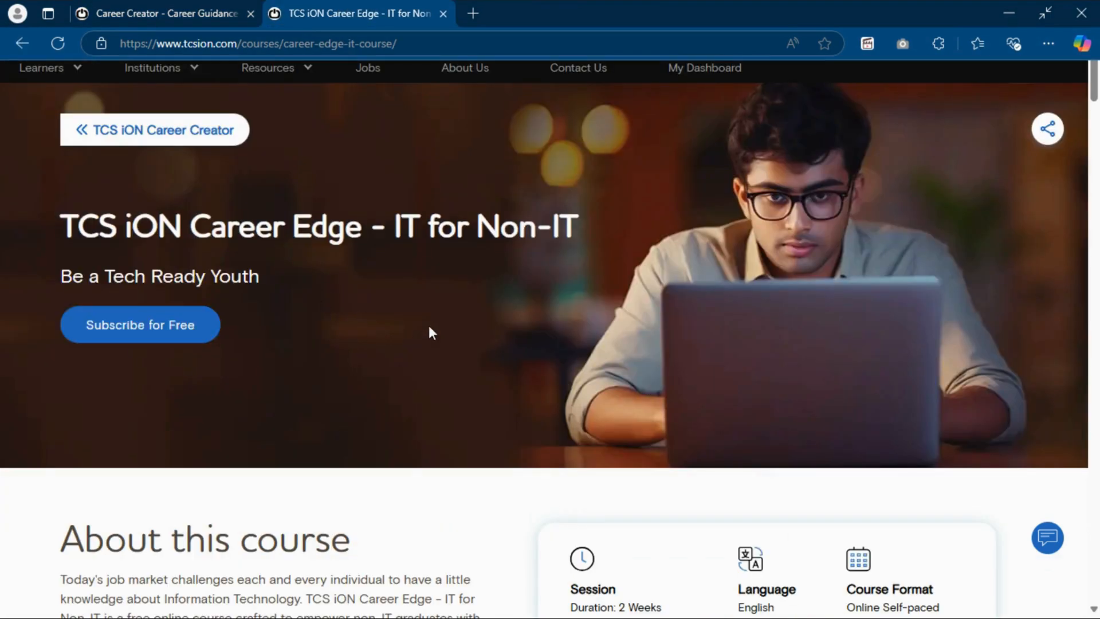
{"action": "scroll", "scroll_direction": "down", "scroll_amount": 3}
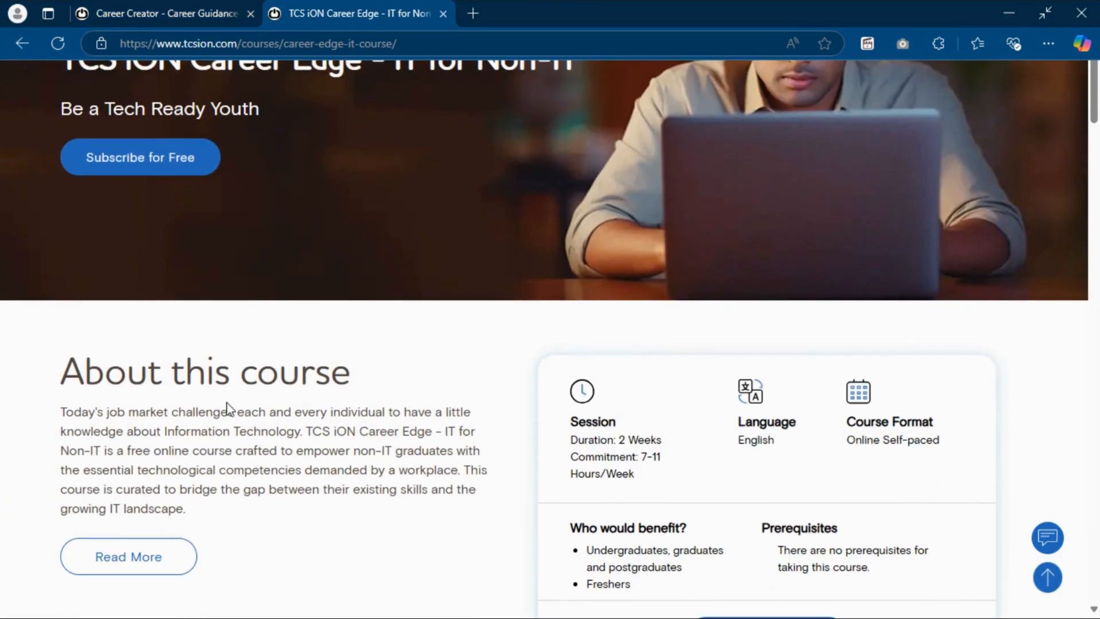
{"action": "scroll", "scroll_direction": "down", "scroll_amount": 3}
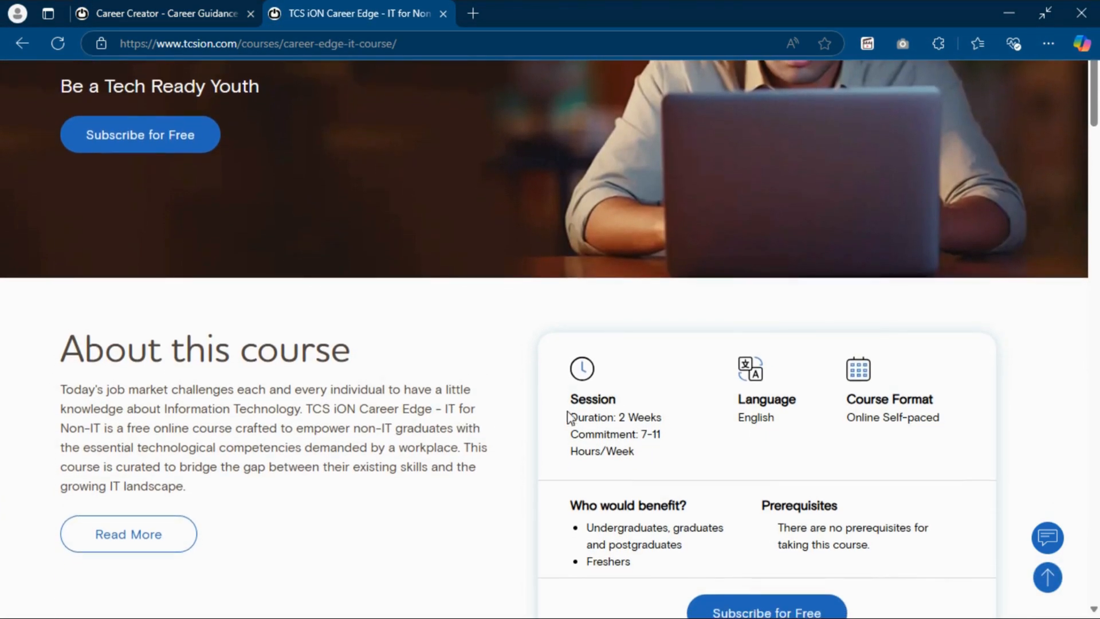
{"action": "double_click", "coordinate": [639, 378]}
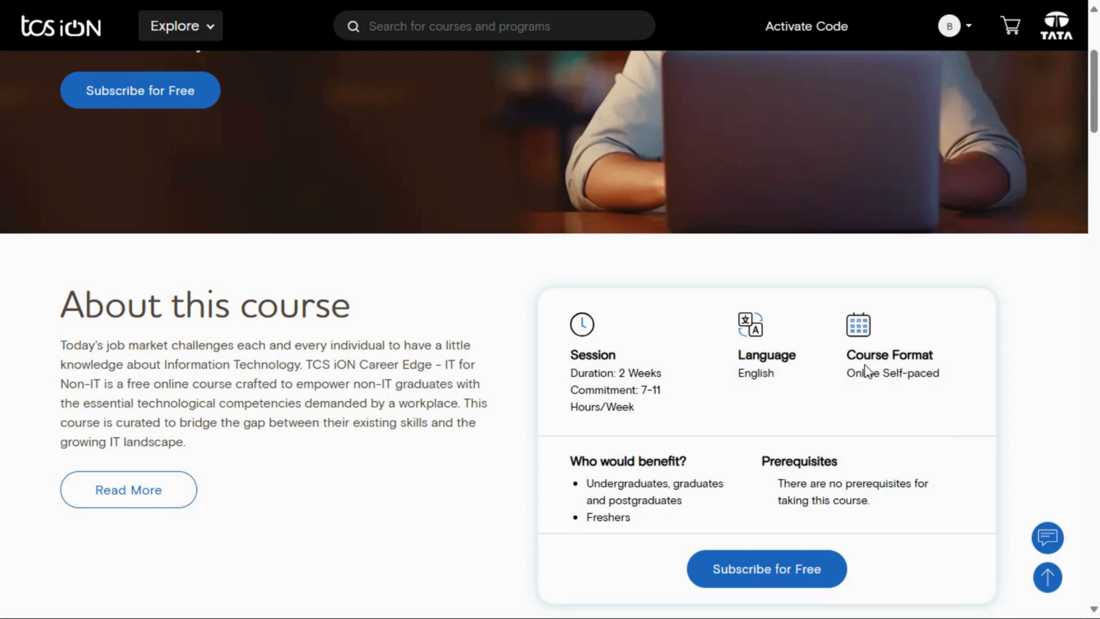
{"action": "mouse_move", "coordinate": [746, 417]}
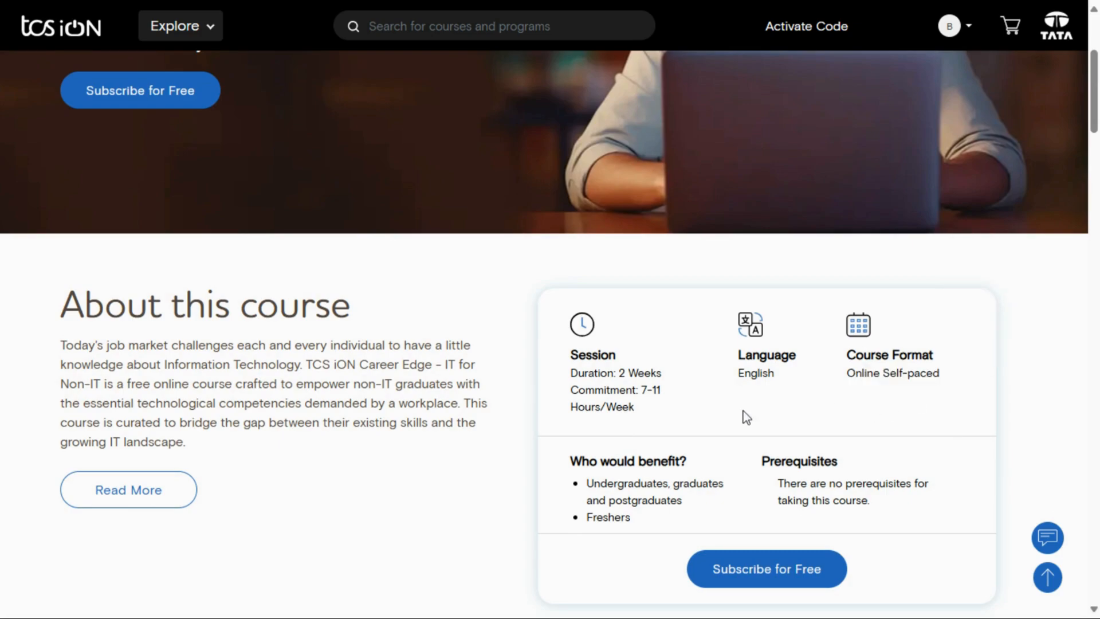
{"action": "scroll", "scroll_direction": "down", "scroll_amount": 3}
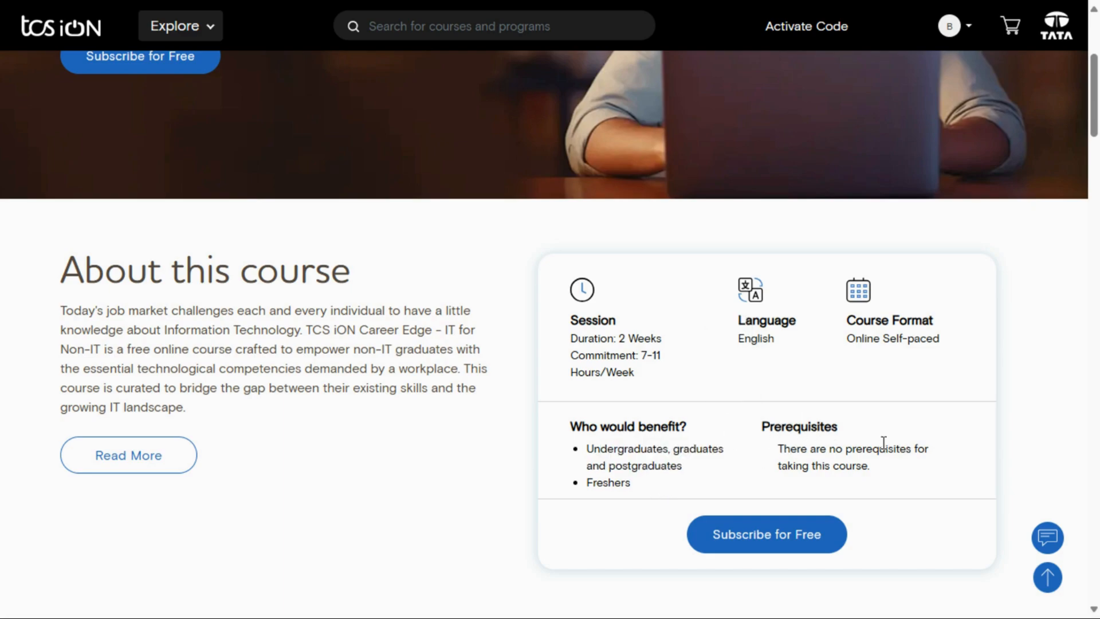
{"action": "double_click", "coordinate": [823, 465]}
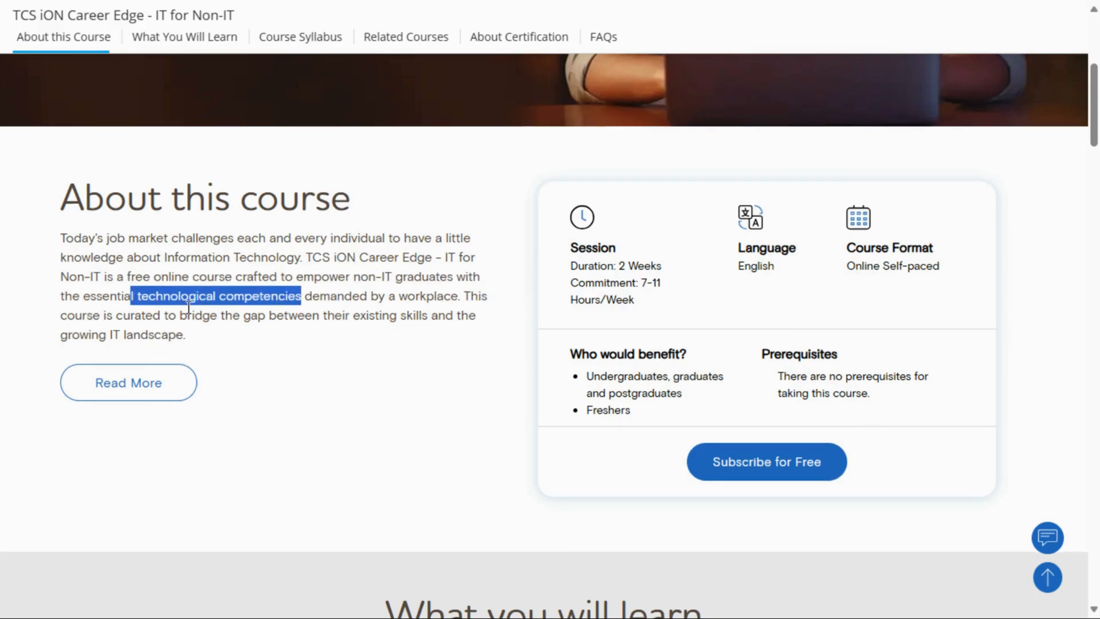
{"action": "scroll", "scroll_direction": "down", "scroll_amount": 3}
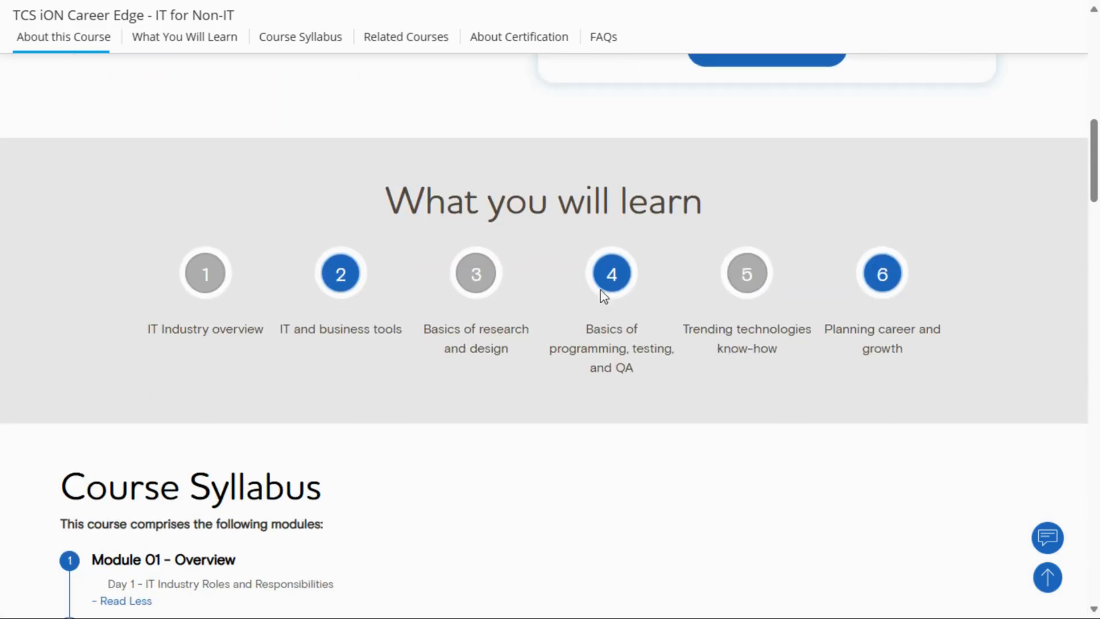
{"action": "scroll", "scroll_direction": "up", "scroll_amount": 3}
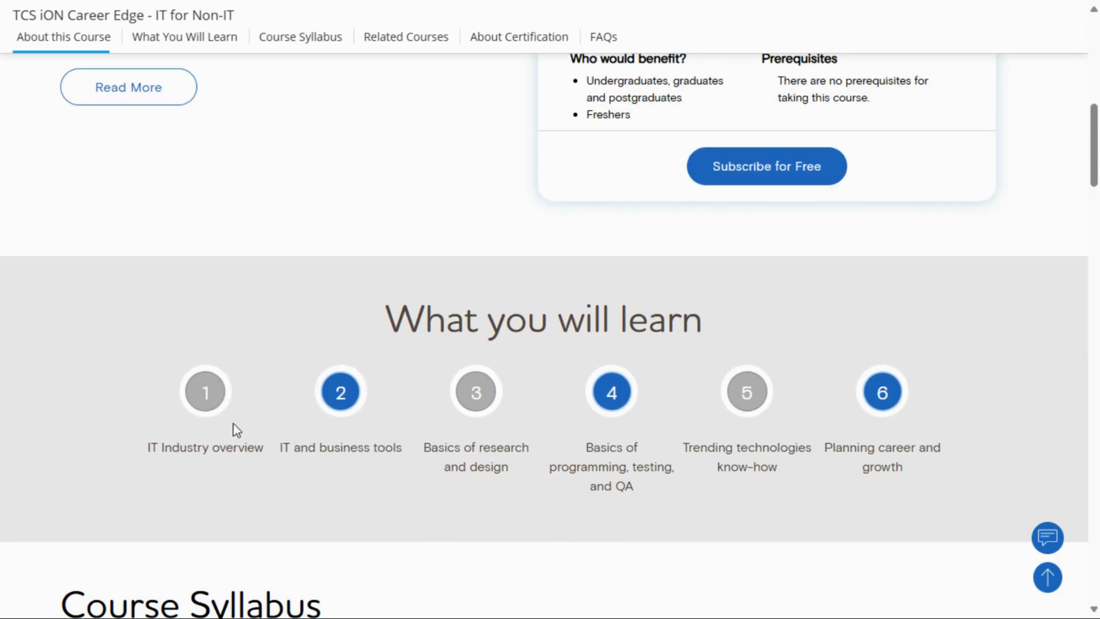
{"action": "mouse_move", "coordinate": [371, 427]}
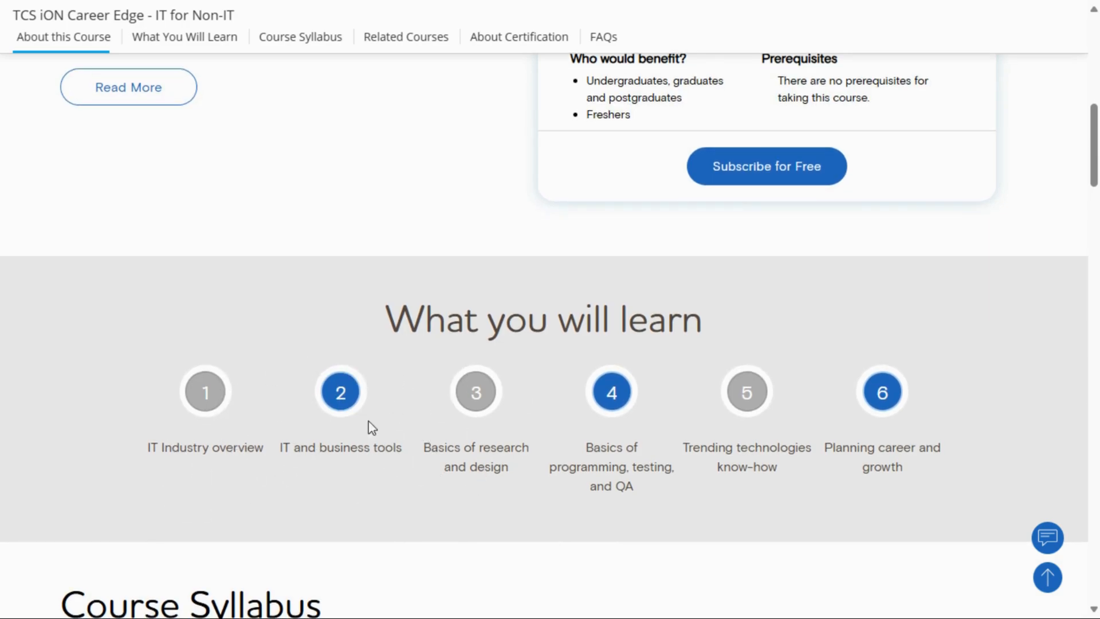
{"action": "mouse_move", "coordinate": [693, 486]}
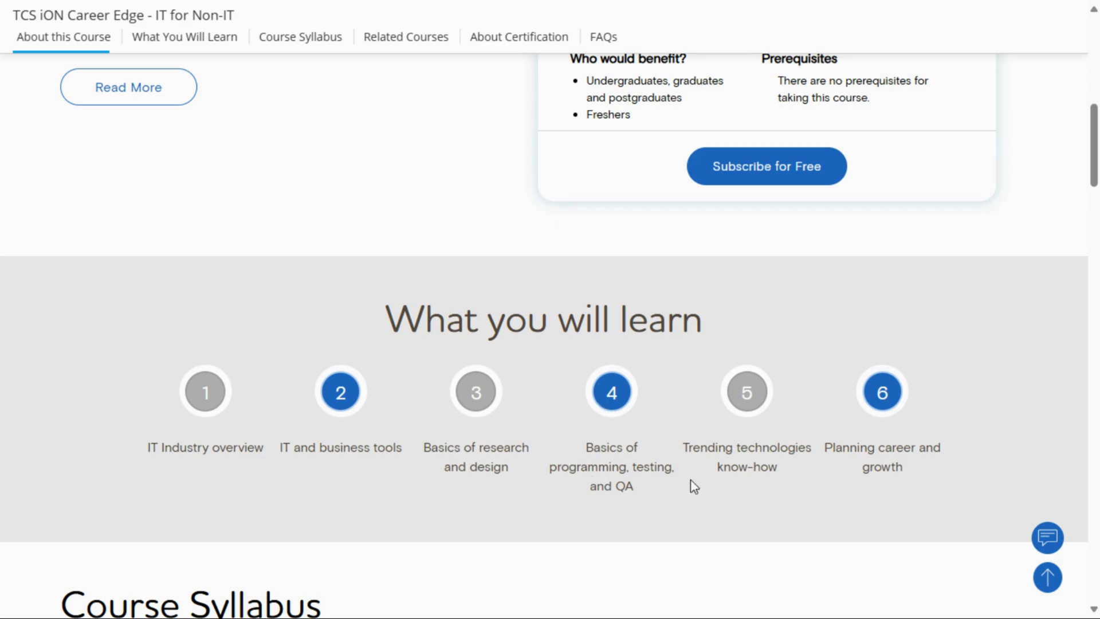
{"action": "mouse_move", "coordinate": [629, 489]}
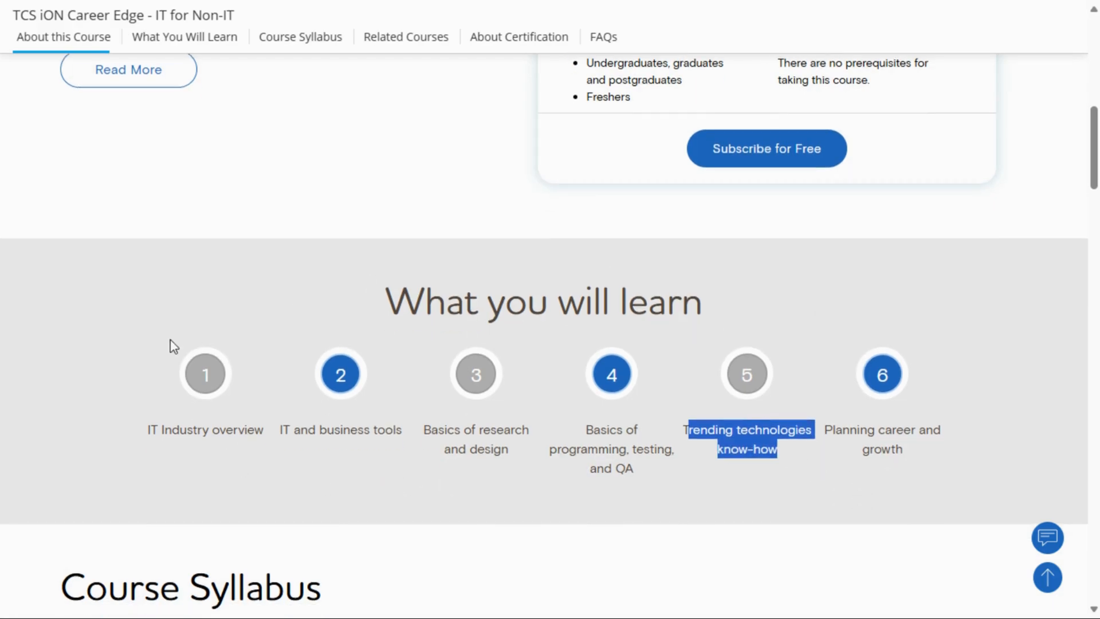
{"action": "scroll", "scroll_direction": "down", "scroll_amount": 3}
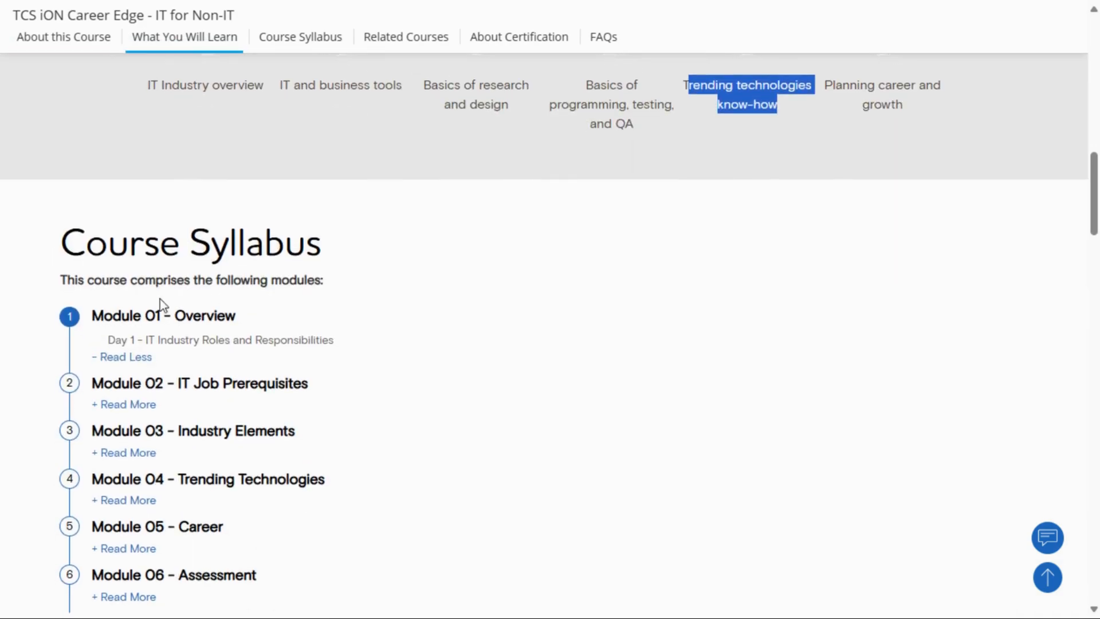
Expand all six syllabus modules into day-by-day topics, including Module 05 Career, then jump to FAQs.
{"action": "scroll", "scroll_direction": "down", "scroll_amount": 3}
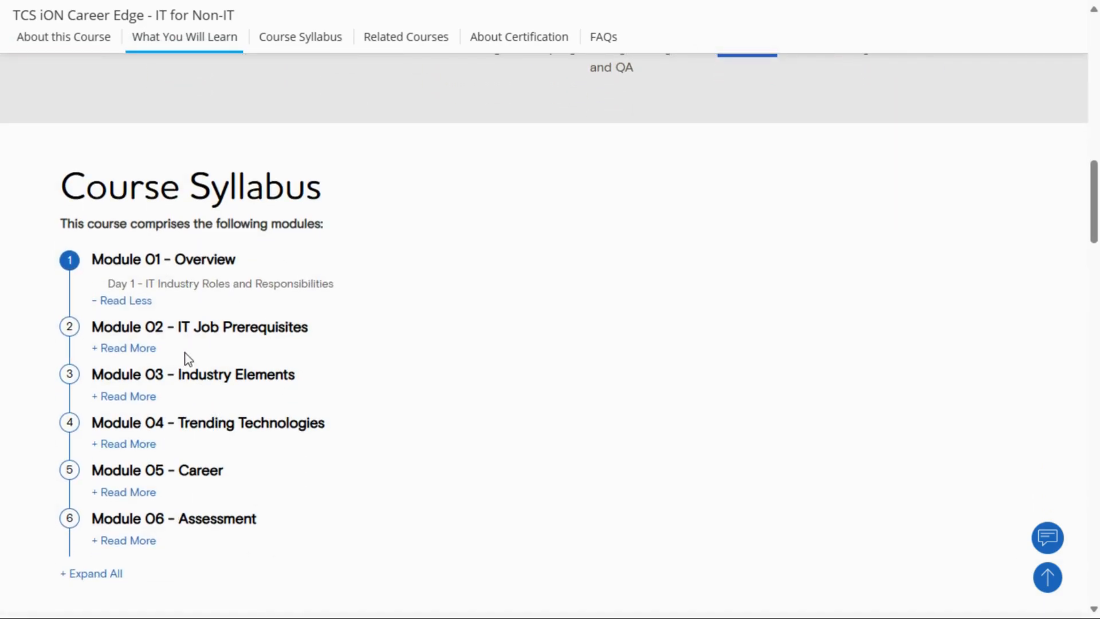
{"action": "mouse_move", "coordinate": [125, 309]}
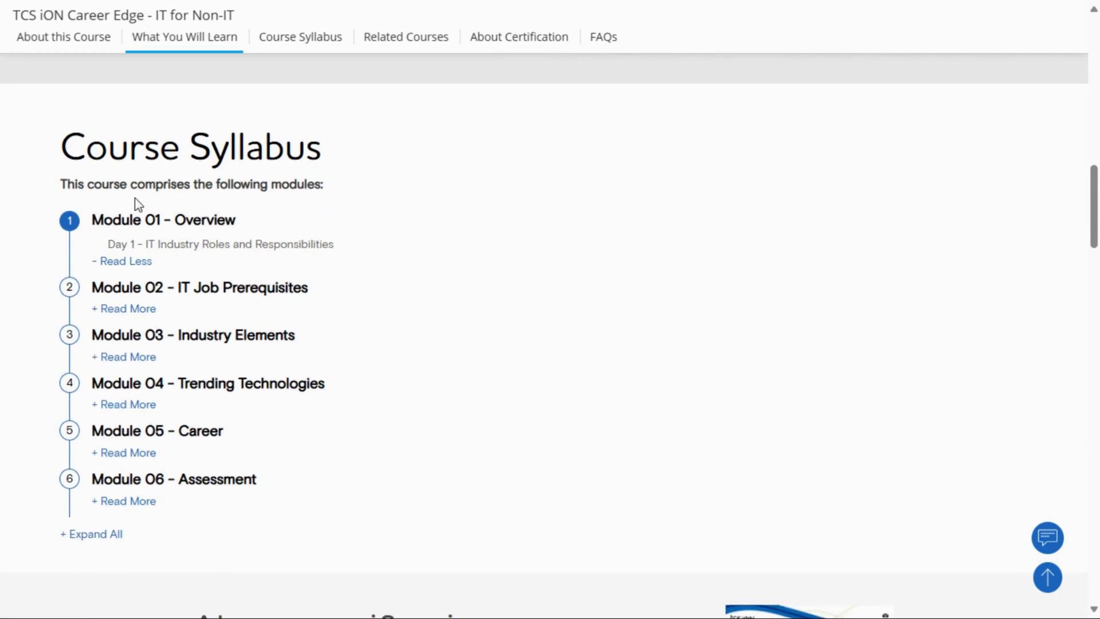
{"action": "left_click", "coordinate": [124, 308]}
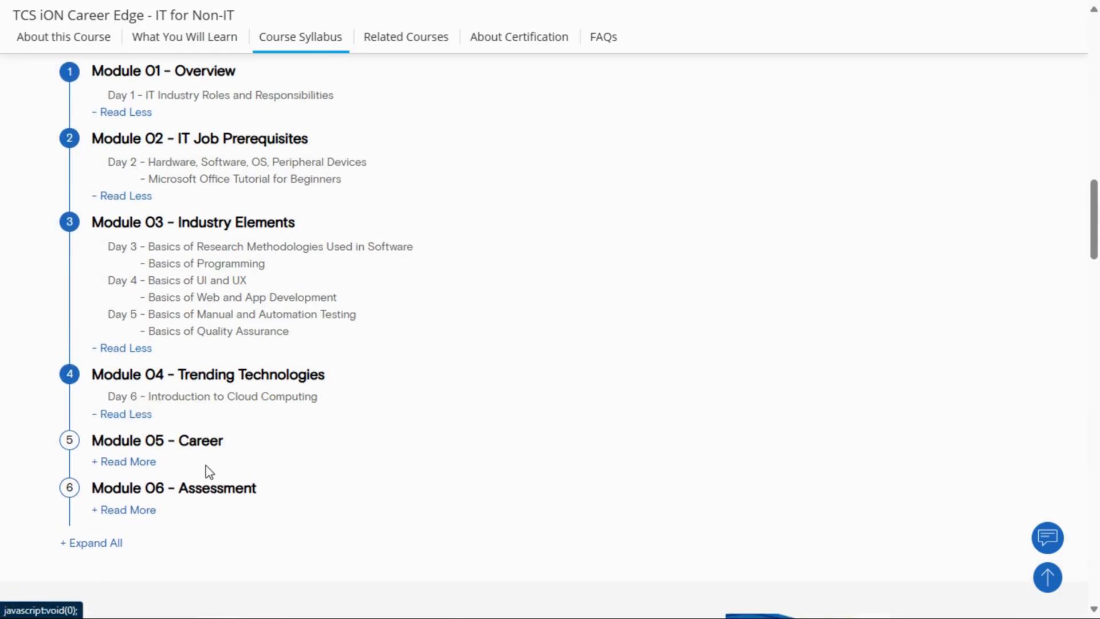
{"action": "left_click", "coordinate": [90, 542]}
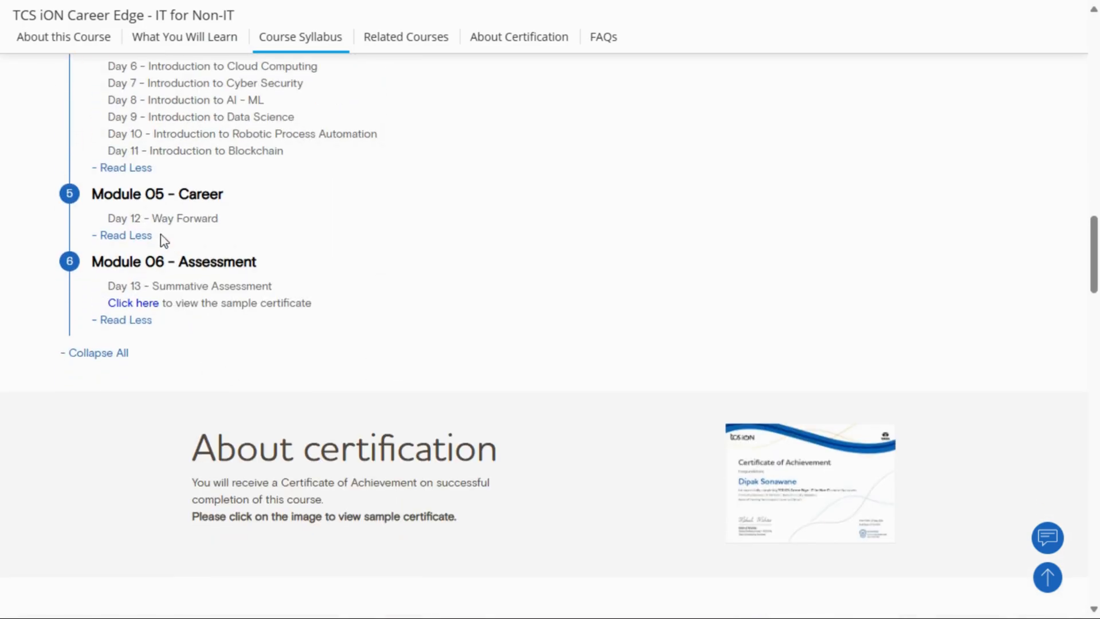
{"action": "scroll", "scroll_direction": "down", "scroll_amount": 3}
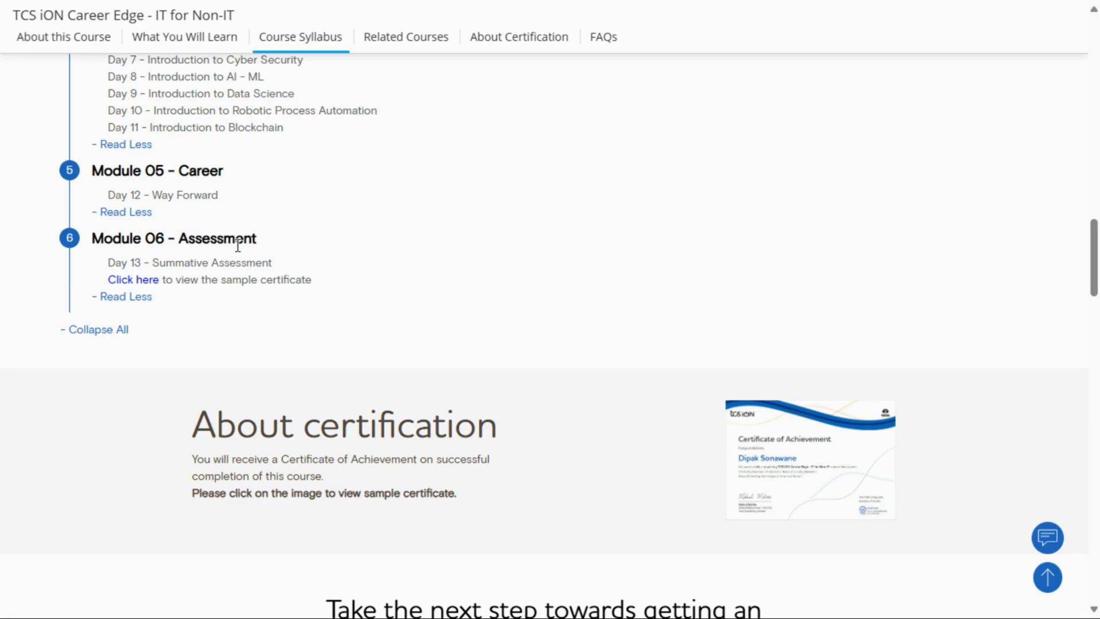
{"action": "left_click", "coordinate": [602, 37]}
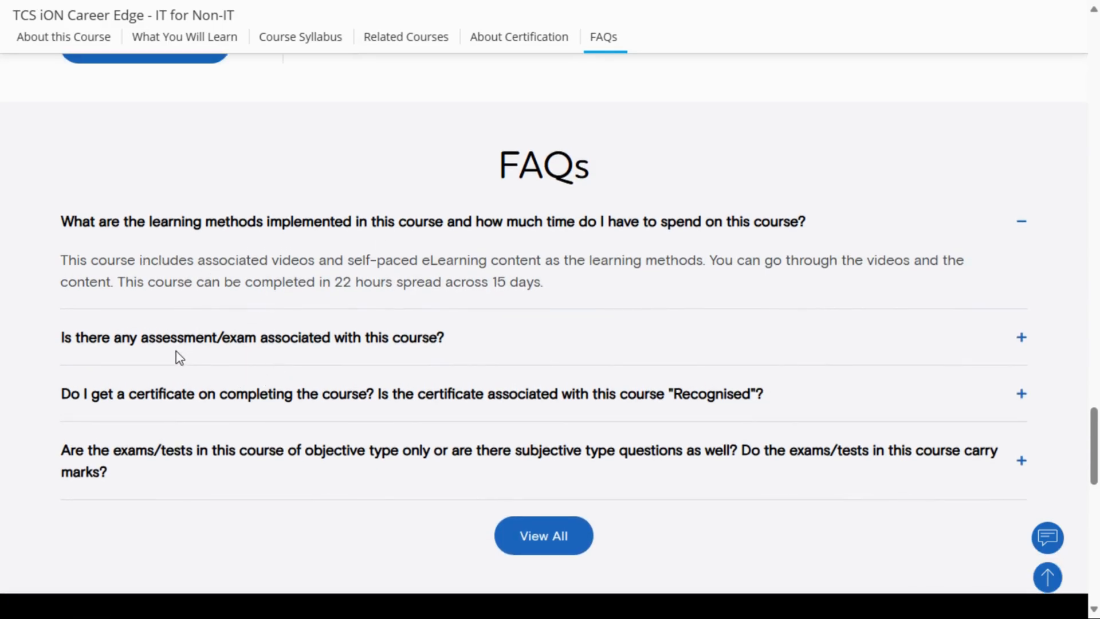
Reveal the FAQ answers on course assessments and the verified certificate.
{"action": "left_click", "coordinate": [251, 337]}
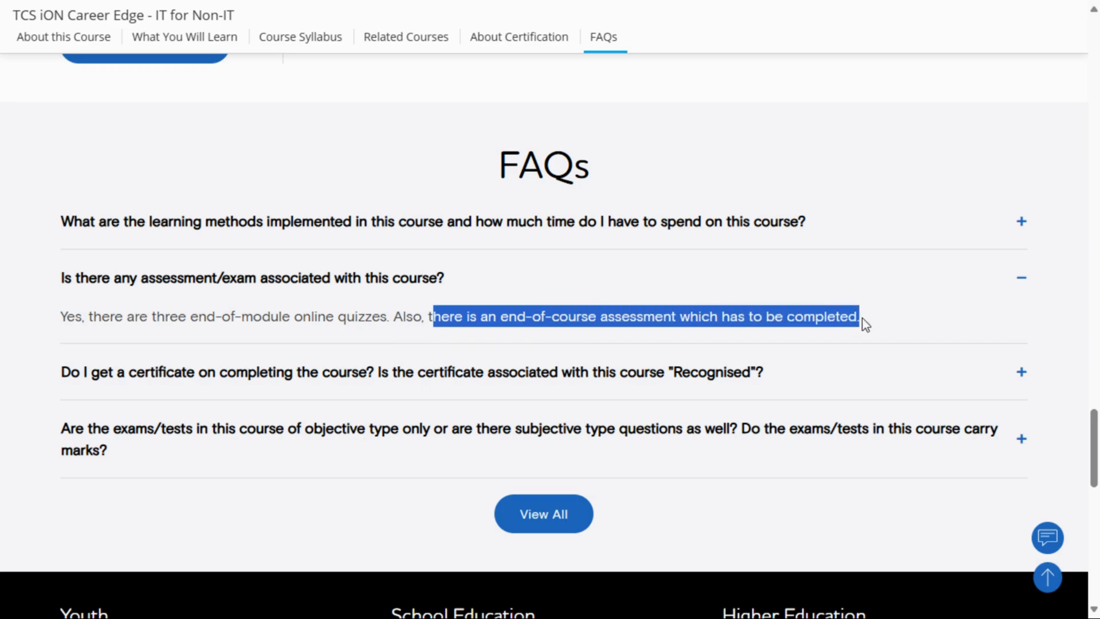
{"action": "mouse_move", "coordinate": [342, 317]}
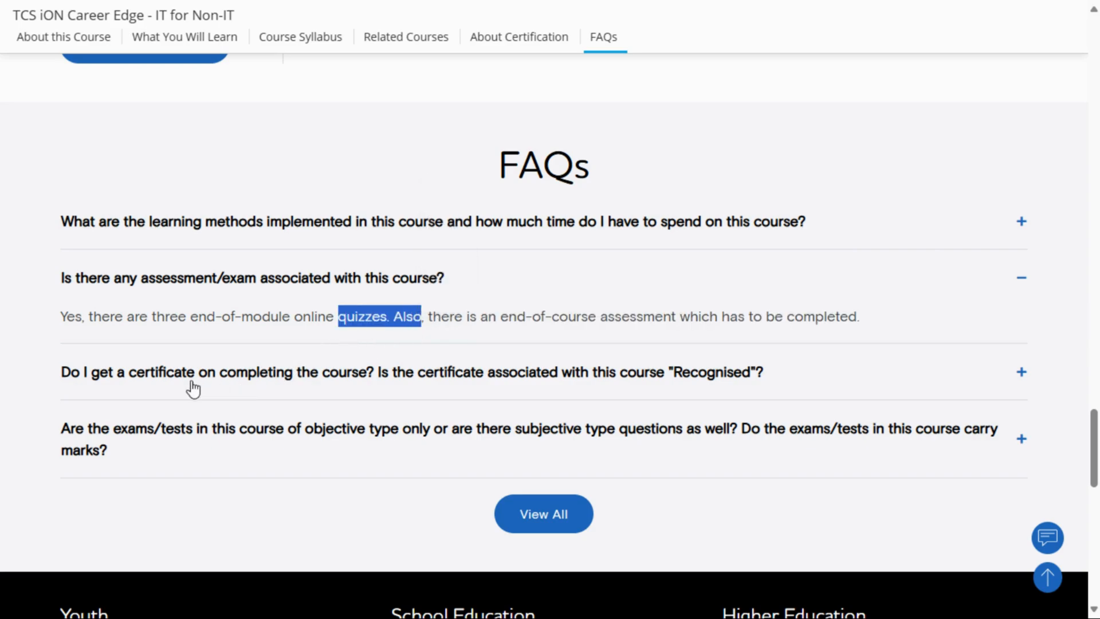
{"action": "mouse_move", "coordinate": [404, 386]}
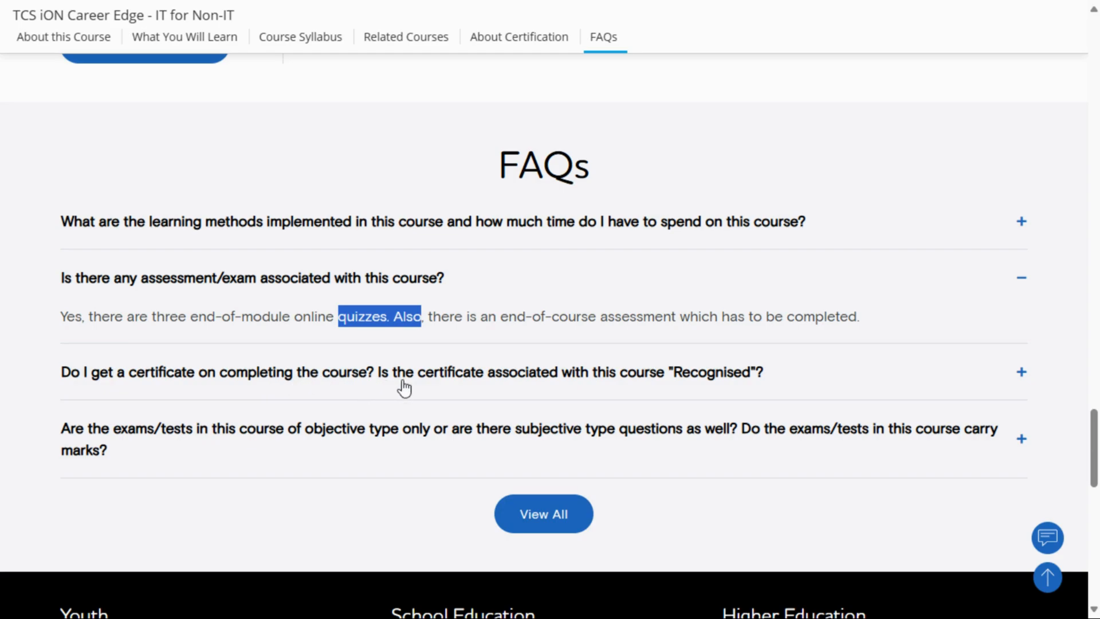
{"action": "mouse_move", "coordinate": [611, 384]}
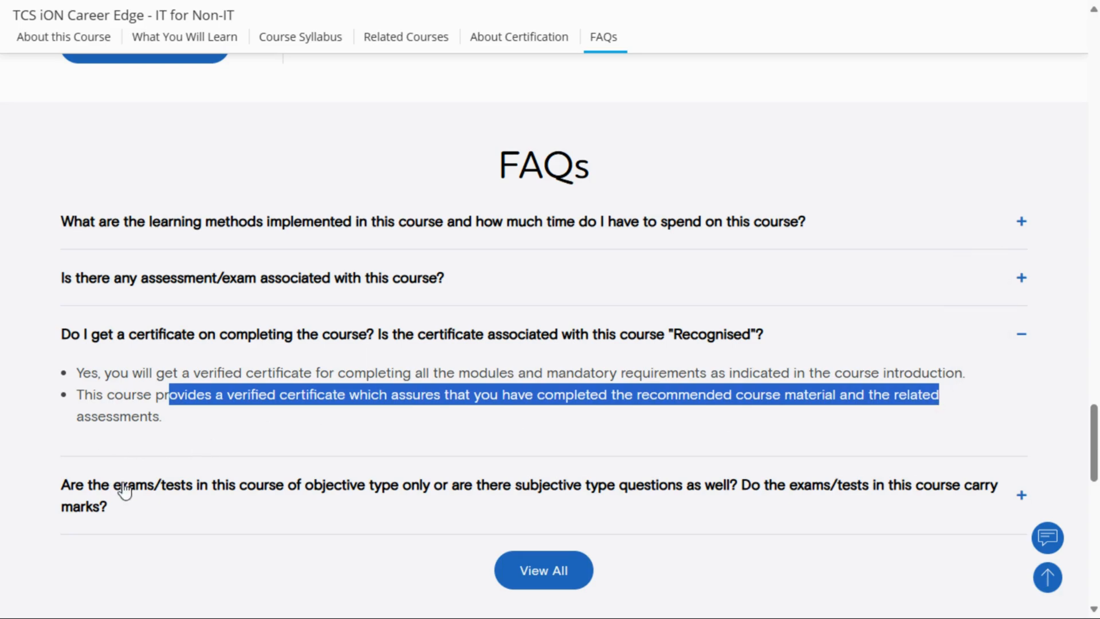
{"action": "scroll", "scroll_direction": "up", "scroll_amount": 3}
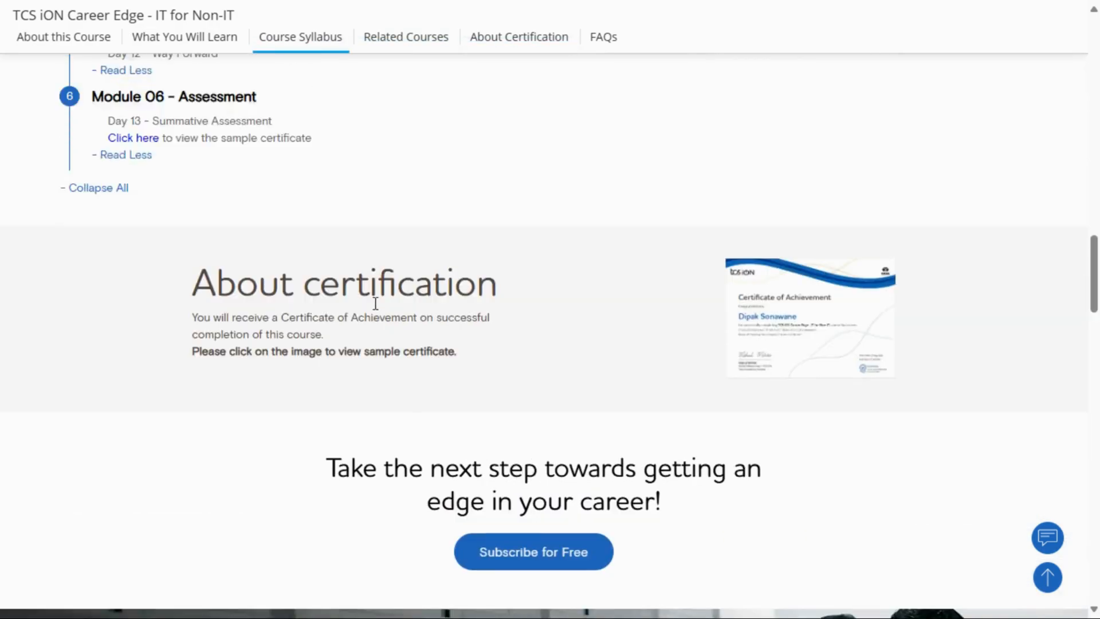
{"action": "scroll", "scroll_direction": "up", "scroll_amount": 3}
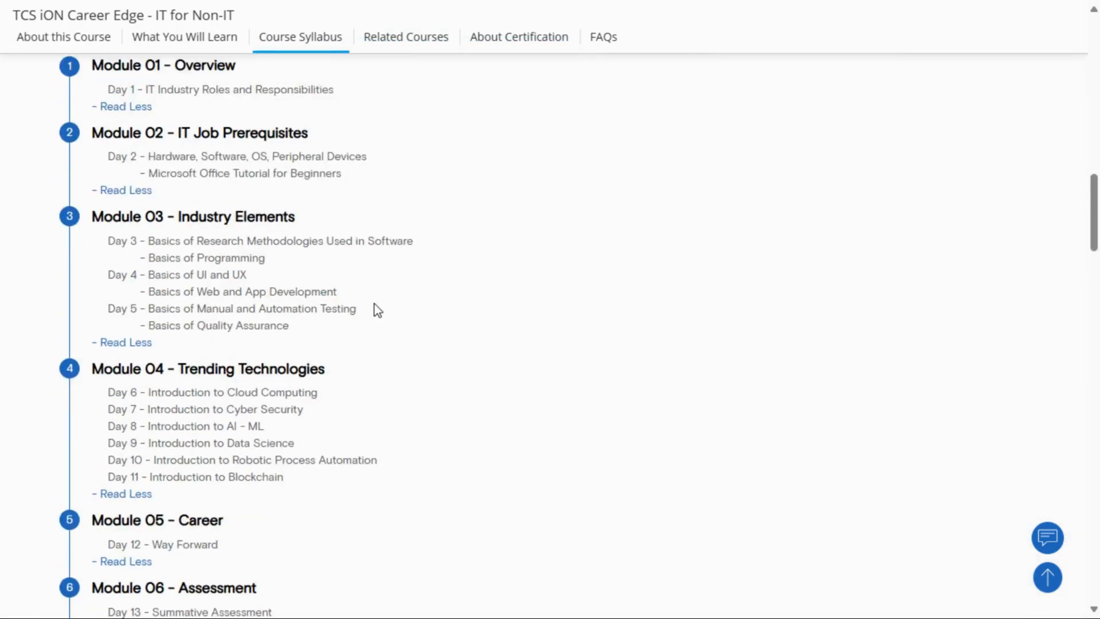
{"action": "scroll", "scroll_direction": "up", "scroll_amount": 3}
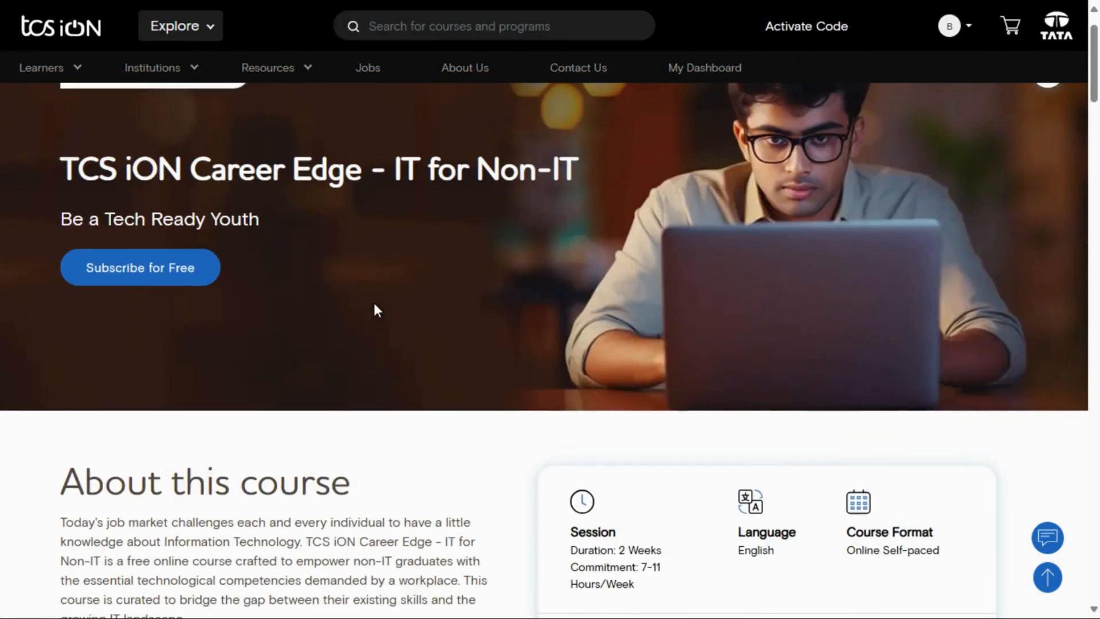
{"action": "scroll", "scroll_direction": "up", "scroll_amount": 3}
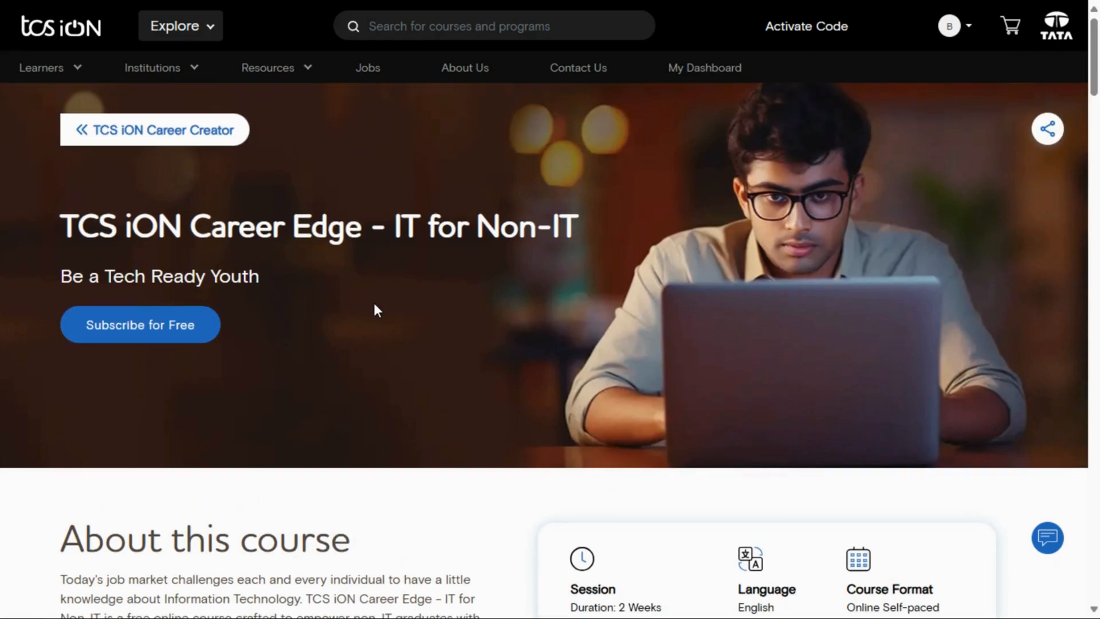
{"action": "scroll", "scroll_direction": "down", "scroll_amount": 3}
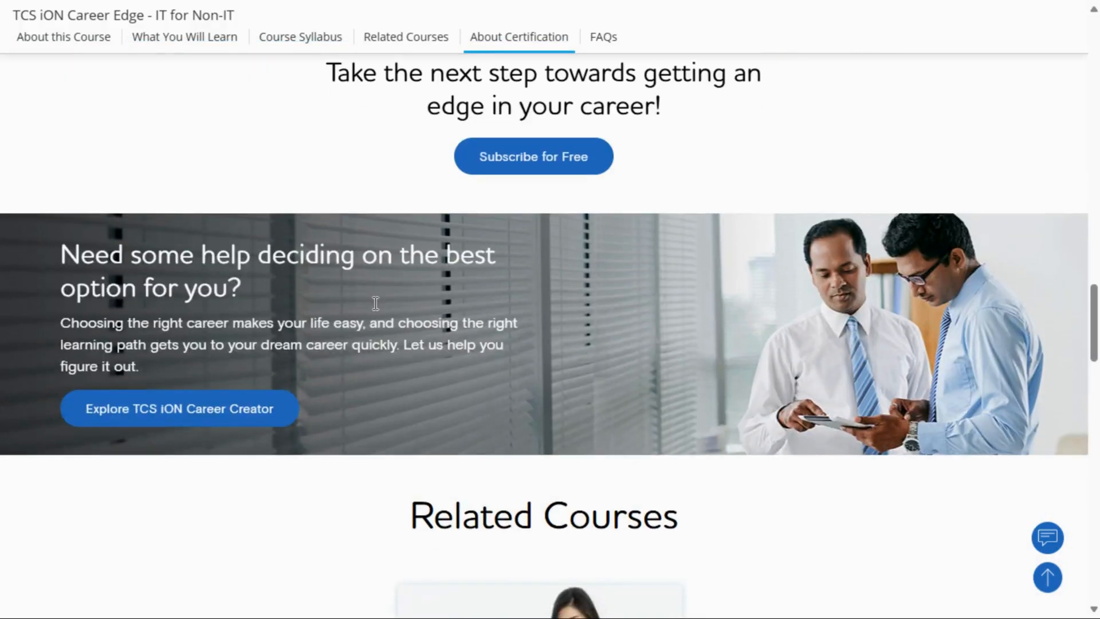
{"action": "scroll", "scroll_direction": "down", "scroll_amount": 3}
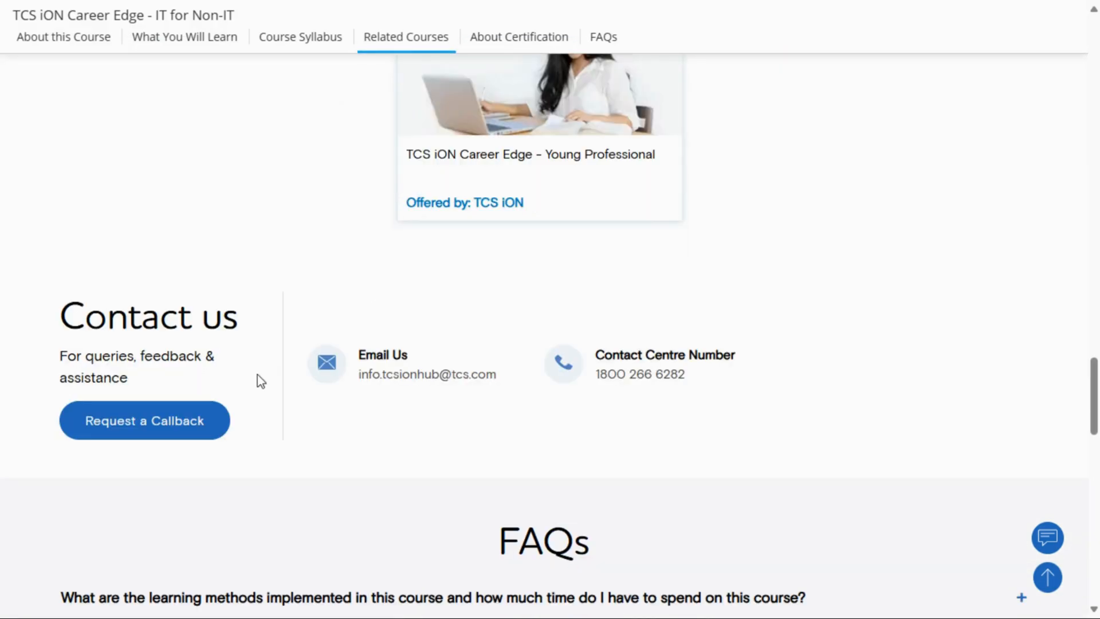
{"action": "mouse_move", "coordinate": [535, 333]}
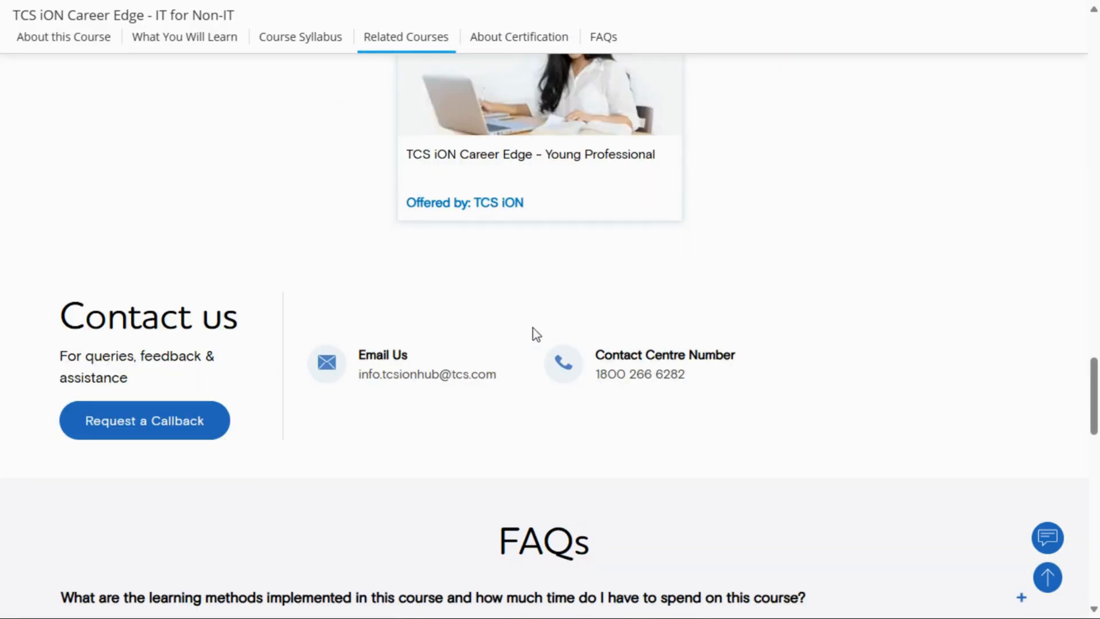
{"action": "scroll", "scroll_direction": "down", "scroll_amount": 3}
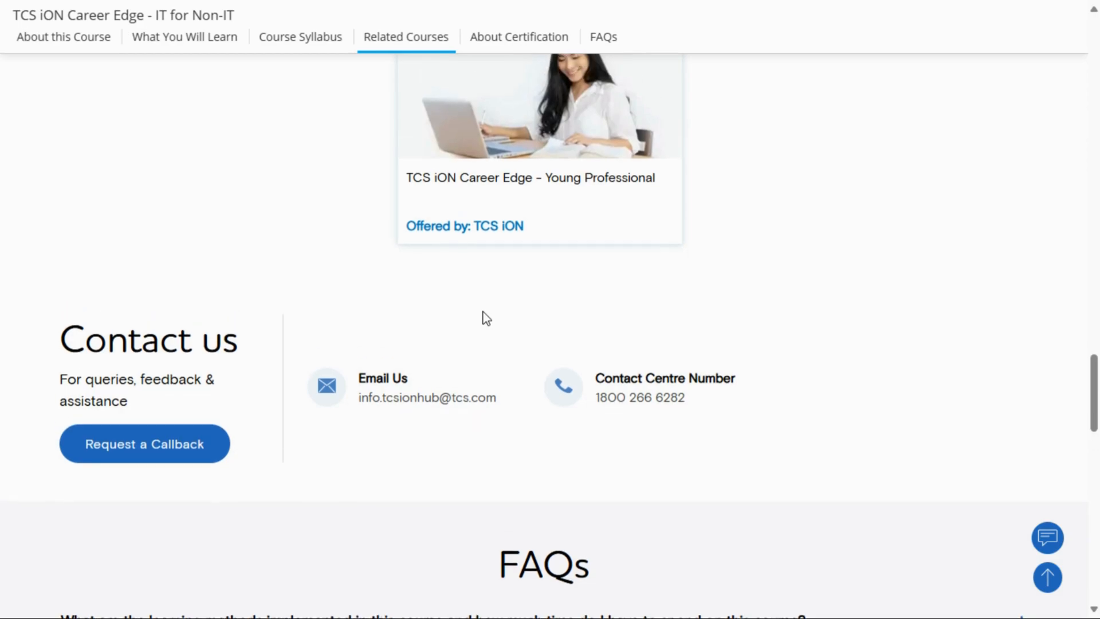
{"action": "scroll", "scroll_direction": "up", "scroll_amount": 3}
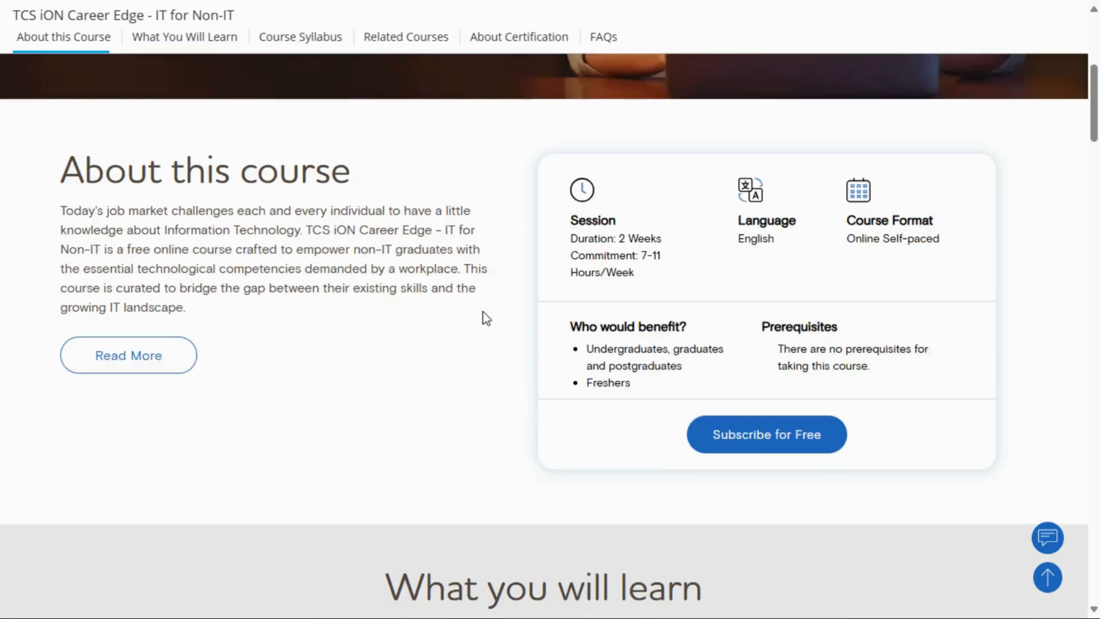
{"action": "scroll", "scroll_direction": "down", "scroll_amount": 3}
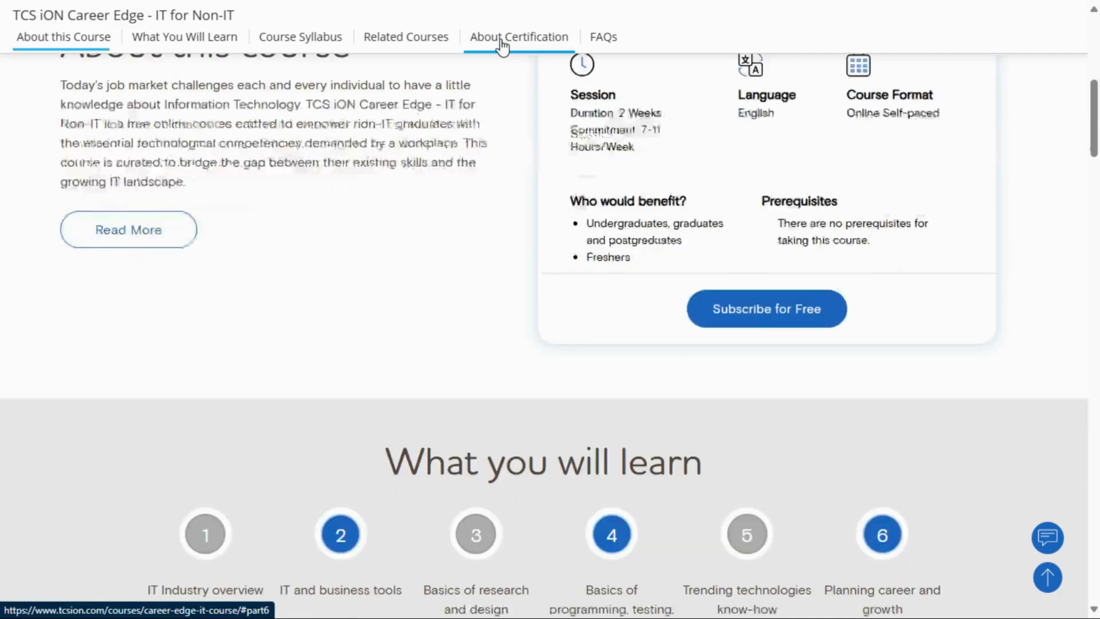
{"action": "left_click", "coordinate": [518, 36]}
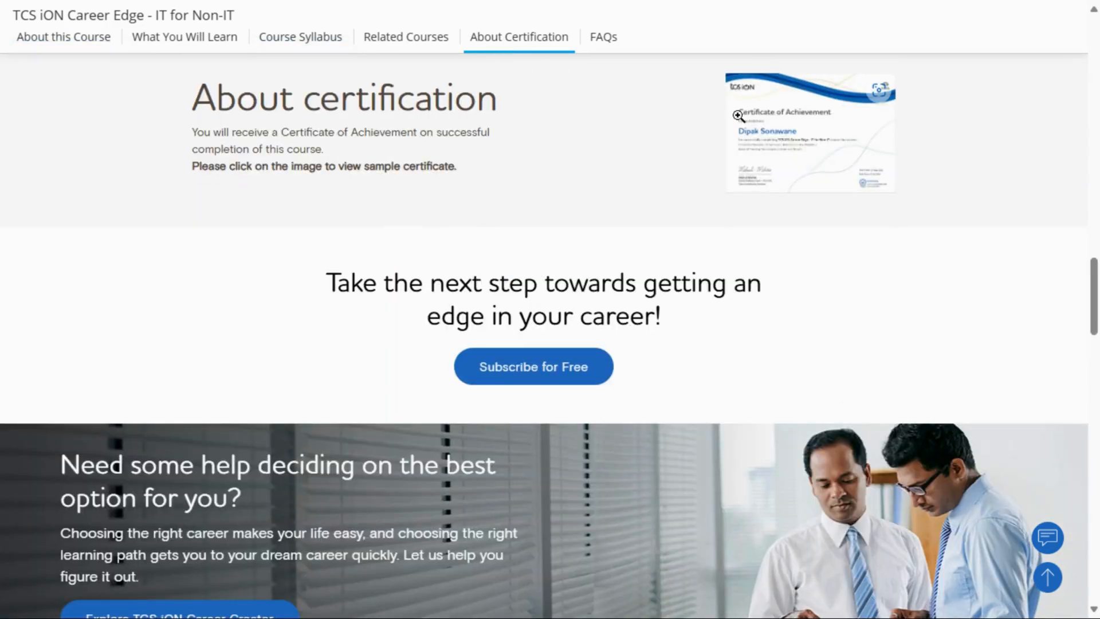
{"action": "left_click", "coordinate": [809, 132]}
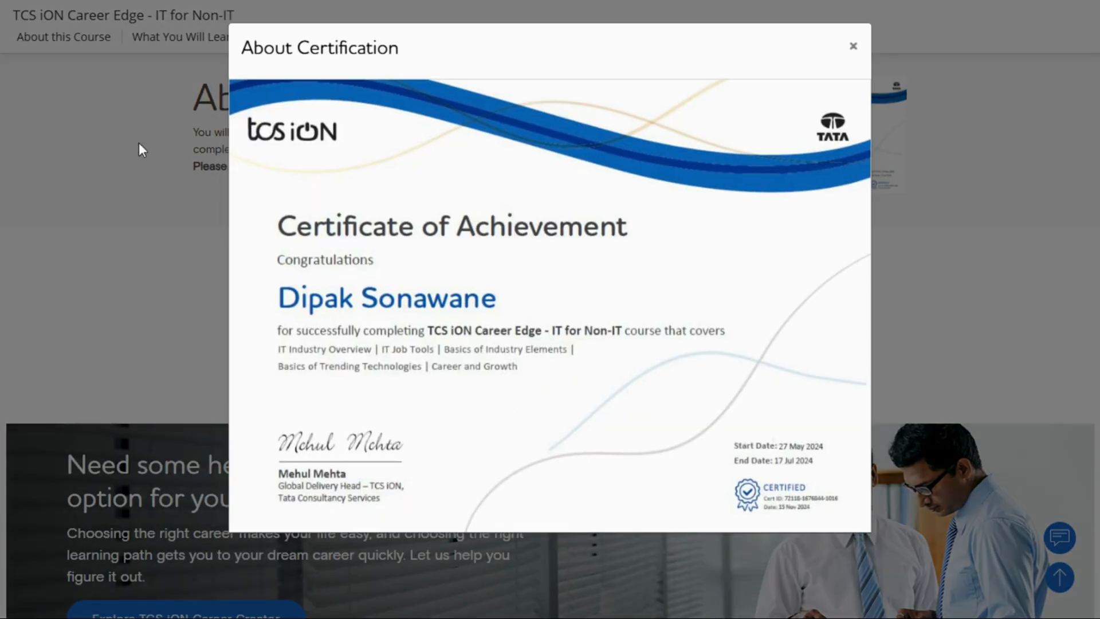
{"action": "left_click", "coordinate": [852, 46]}
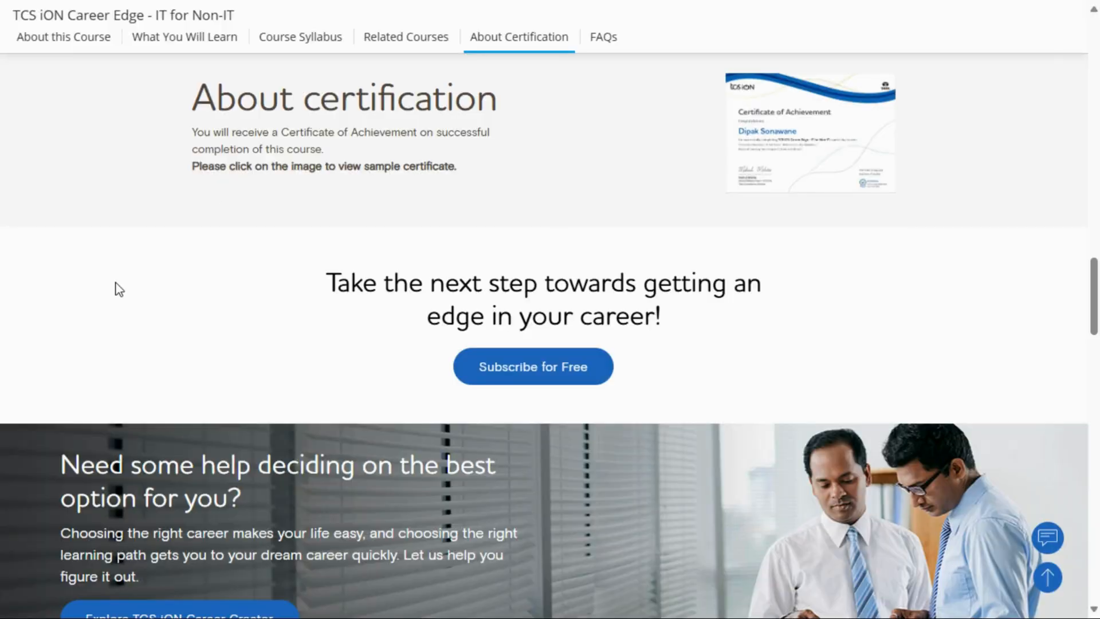
{"action": "scroll", "scroll_direction": "up", "scroll_amount": 3}
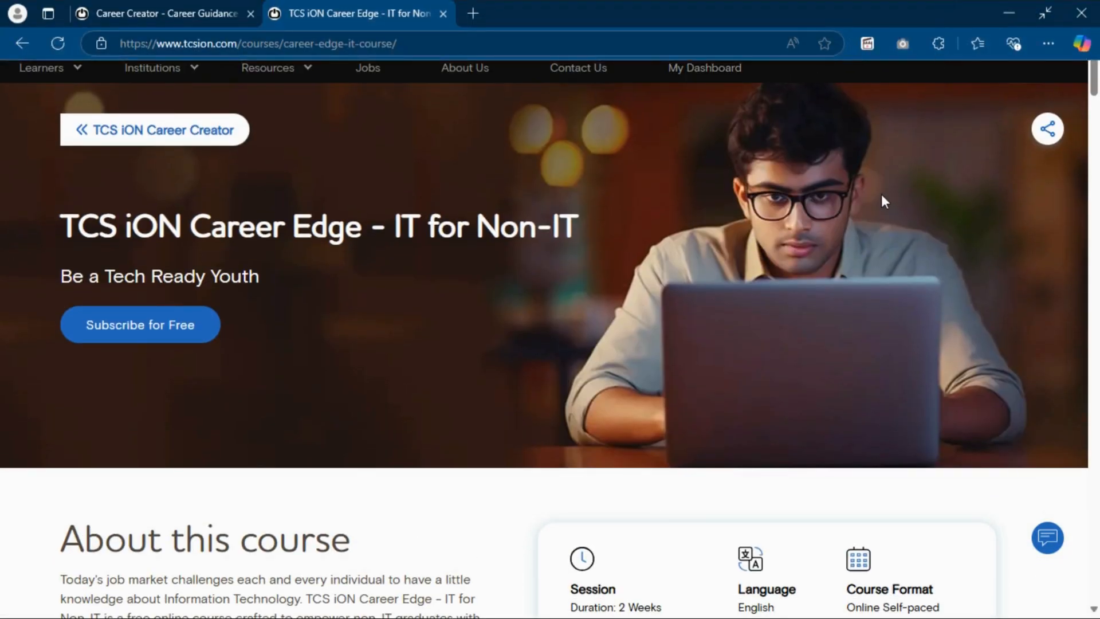
{"action": "mouse_move", "coordinate": [959, 70]}
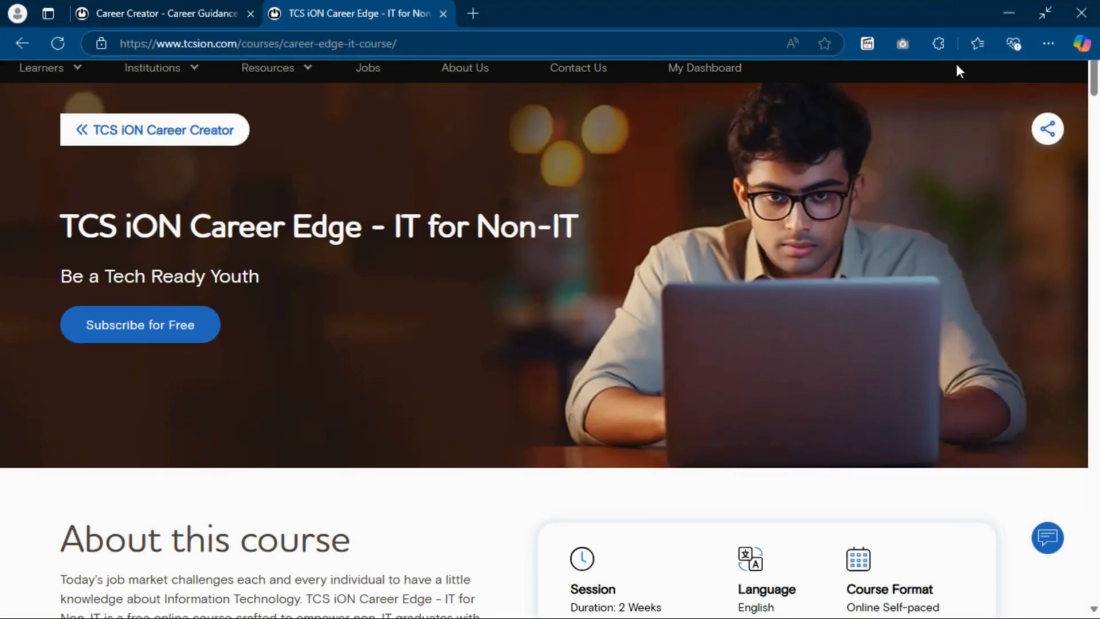
{"action": "mouse_move", "coordinate": [1045, 91]}
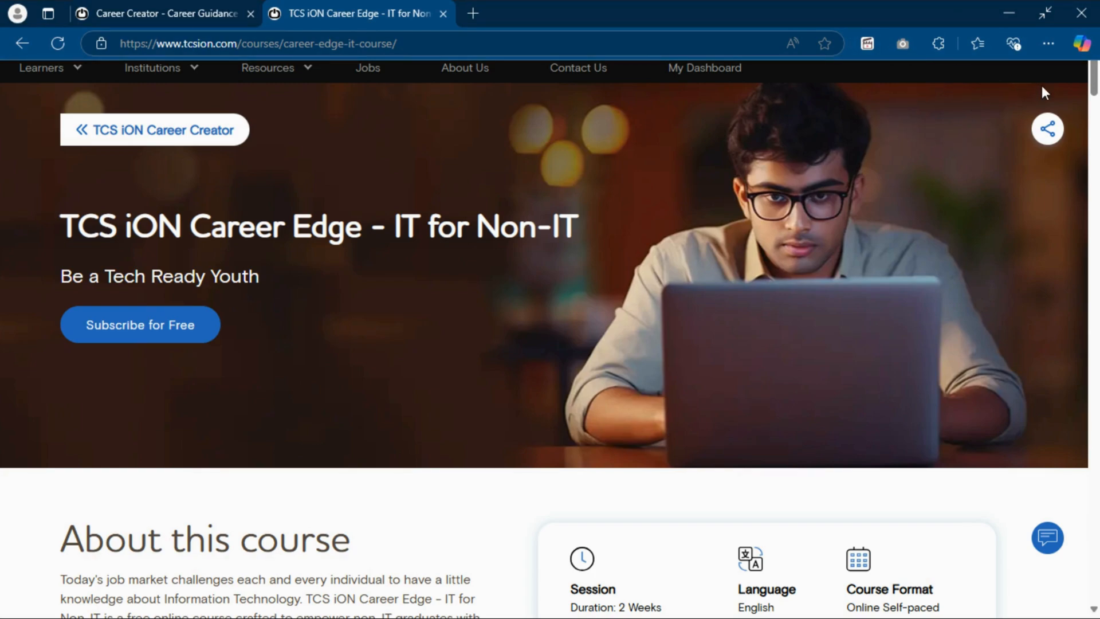
{"action": "mouse_move", "coordinate": [140, 324]}
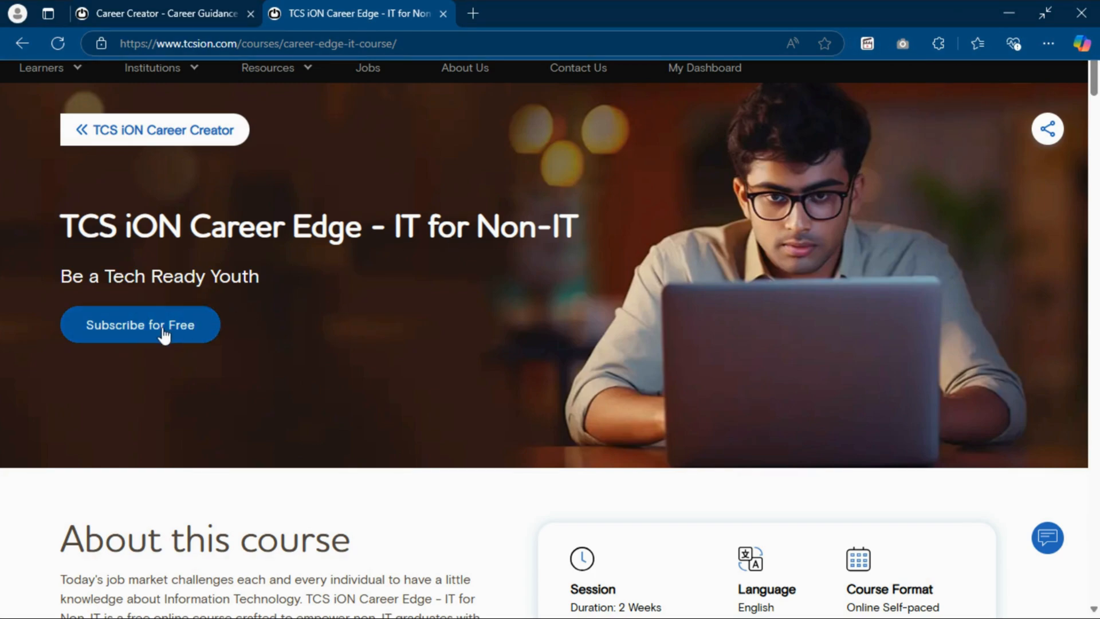
Subscribe for free to Career Edge – IT for Non-IT, confirm, and proceed to the subscribed course.
{"action": "left_click", "coordinate": [140, 324]}
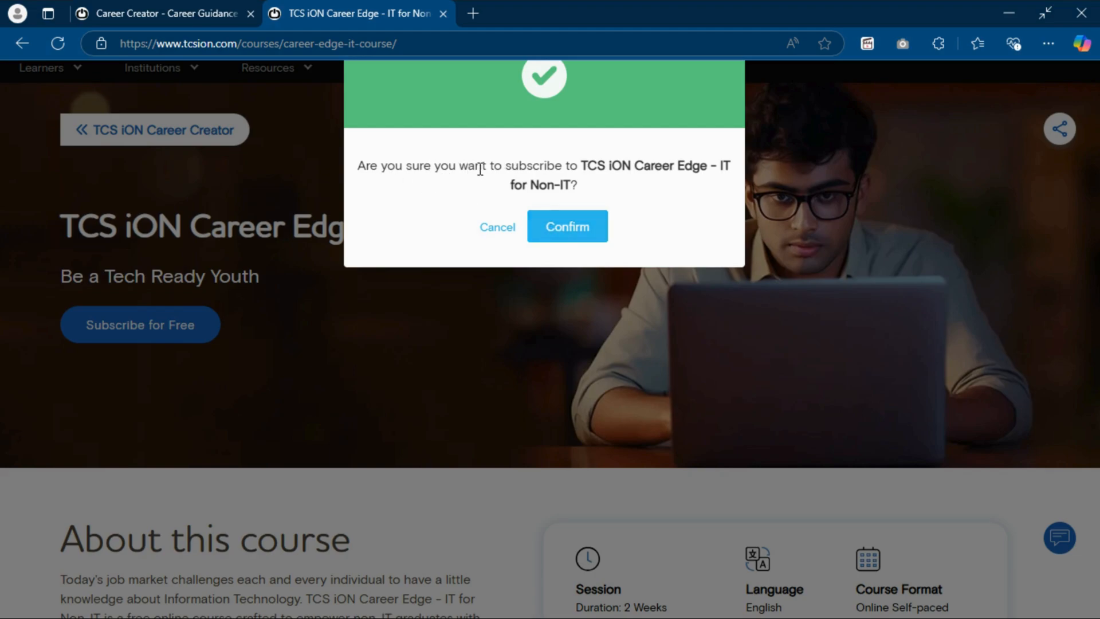
{"action": "mouse_move", "coordinate": [700, 184]}
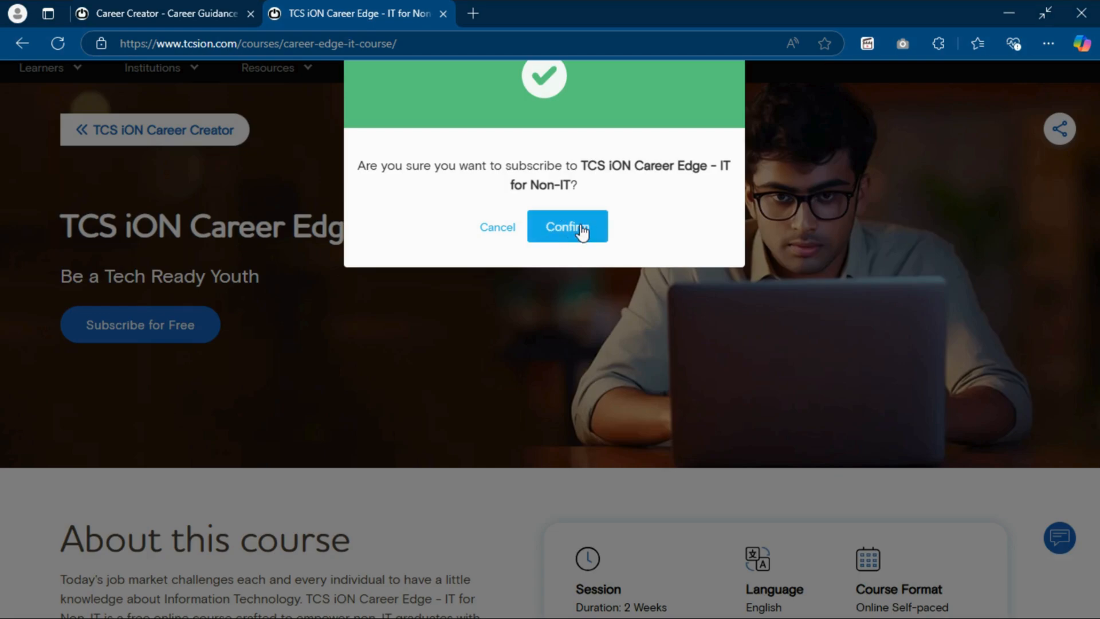
{"action": "left_click", "coordinate": [567, 226]}
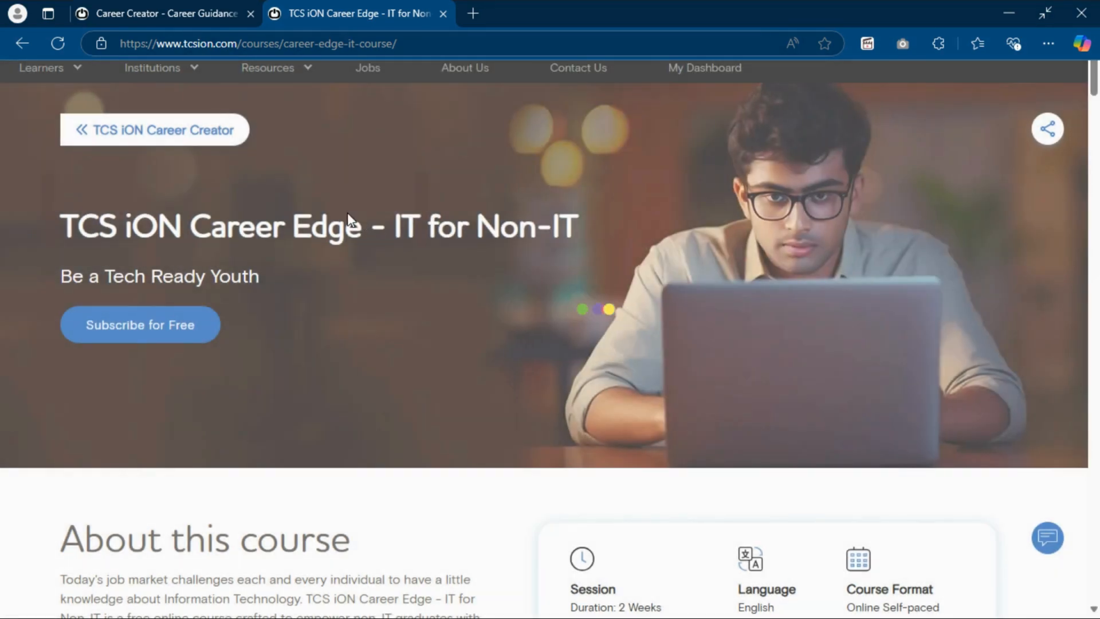
{"action": "left_click", "coordinate": [140, 324]}
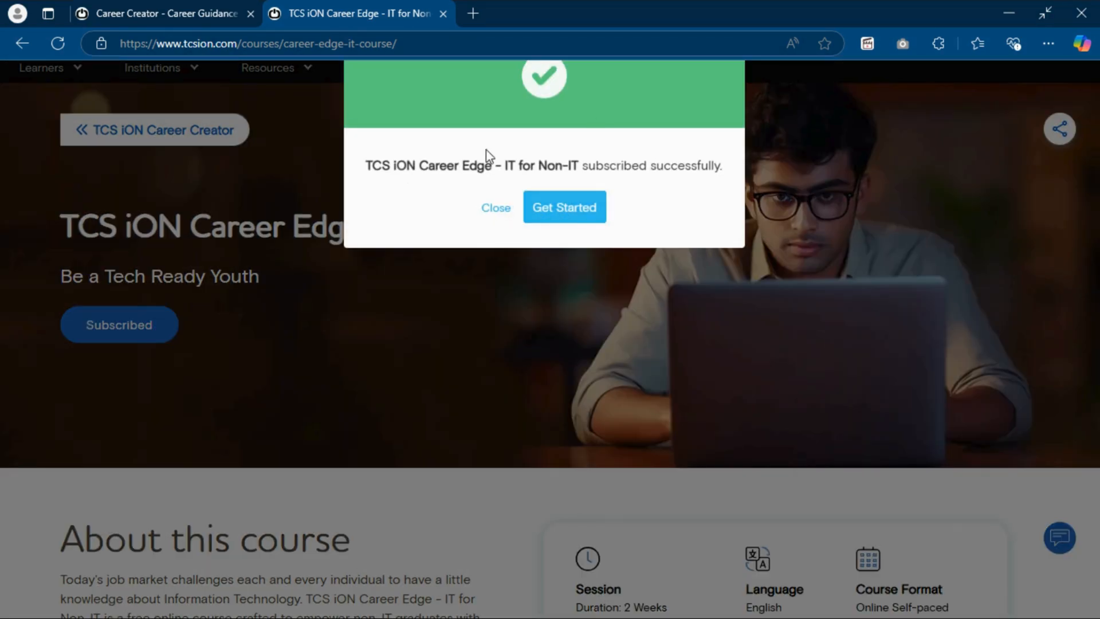
{"action": "left_click", "coordinate": [495, 207]}
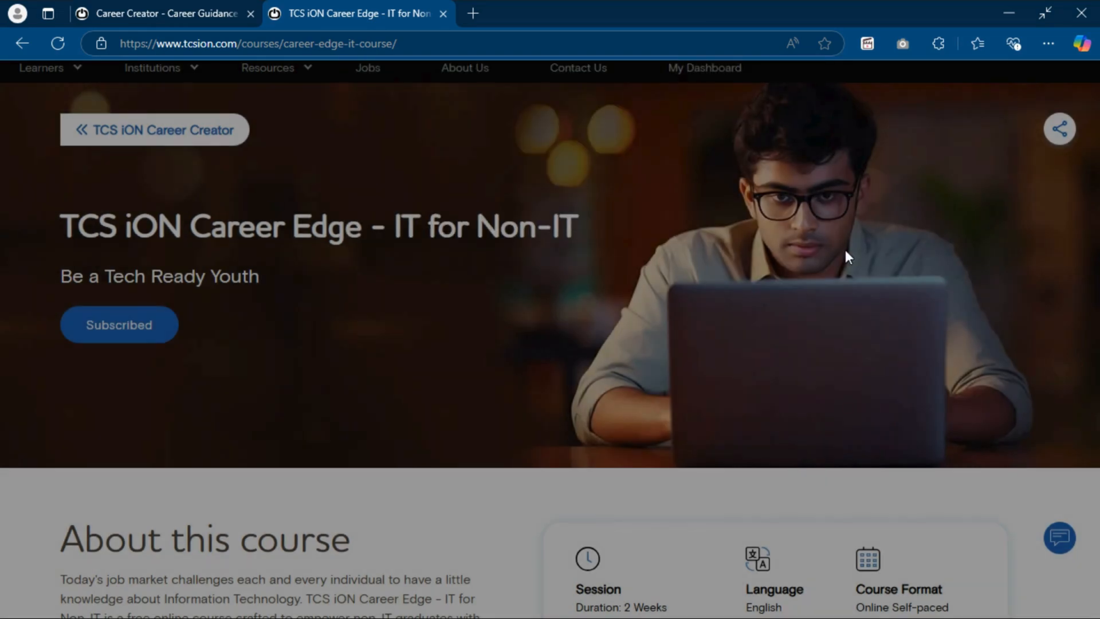
Launch the Batch 01 course in the Digital Learning player and hide its table of contents.
{"action": "left_click", "coordinate": [118, 325]}
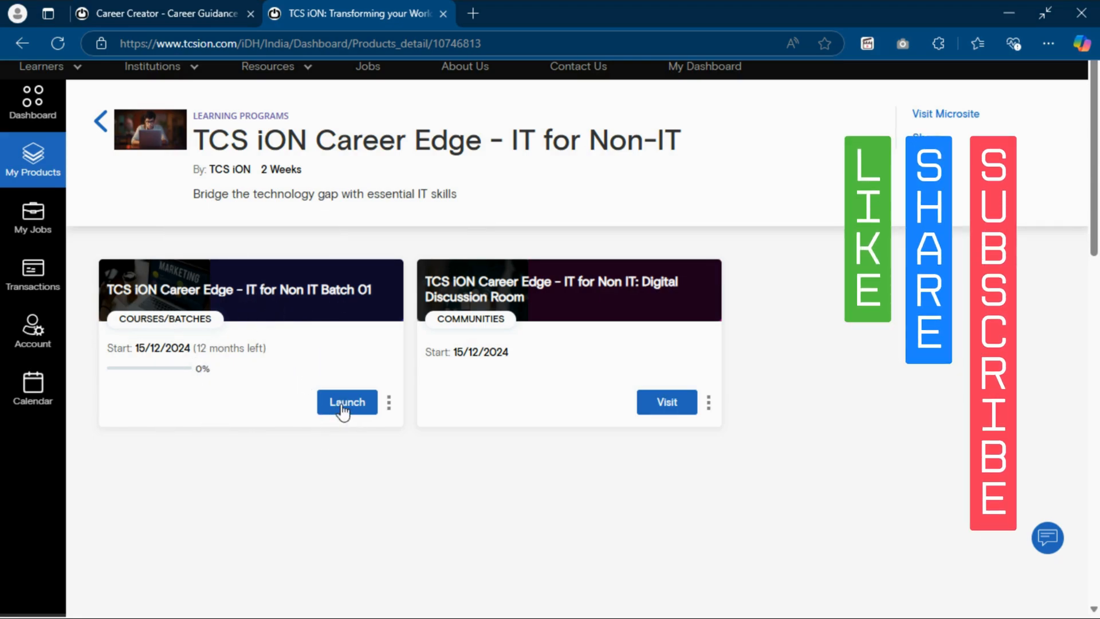
{"action": "left_click", "coordinate": [346, 402]}
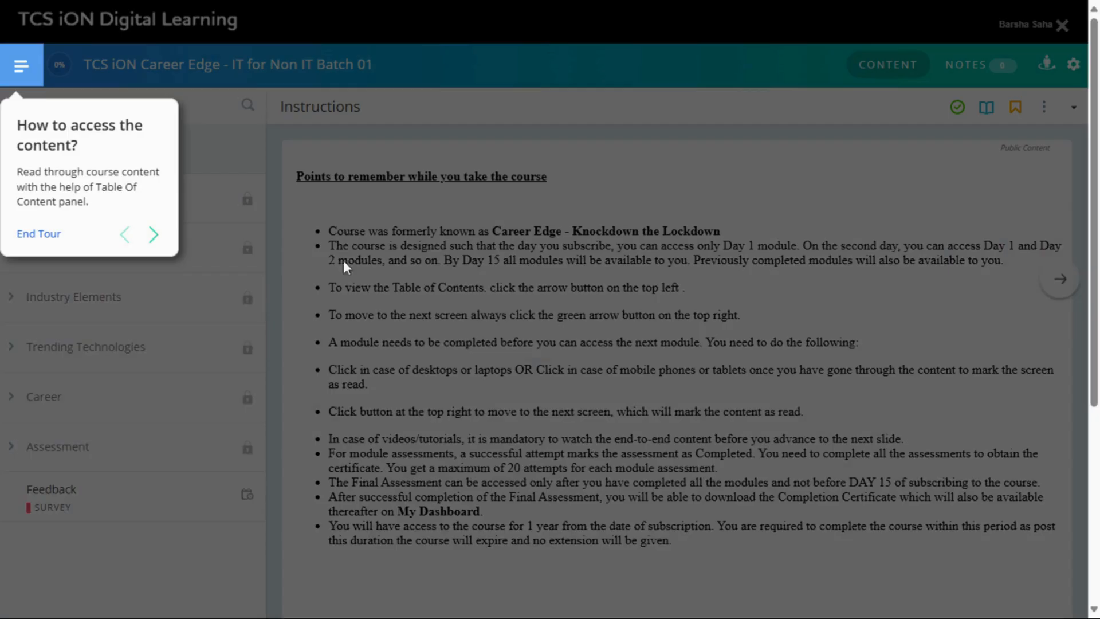
{"action": "left_click", "coordinate": [21, 64]}
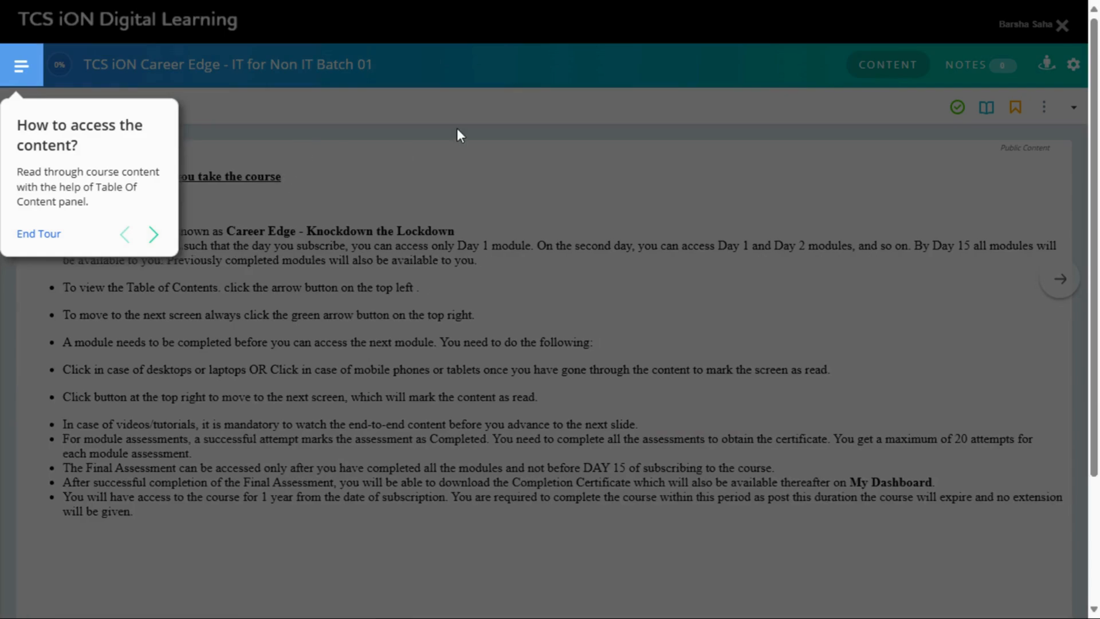
Return from the player to the product page and back to the Career Creator hub.
{"action": "left_click", "coordinate": [38, 234]}
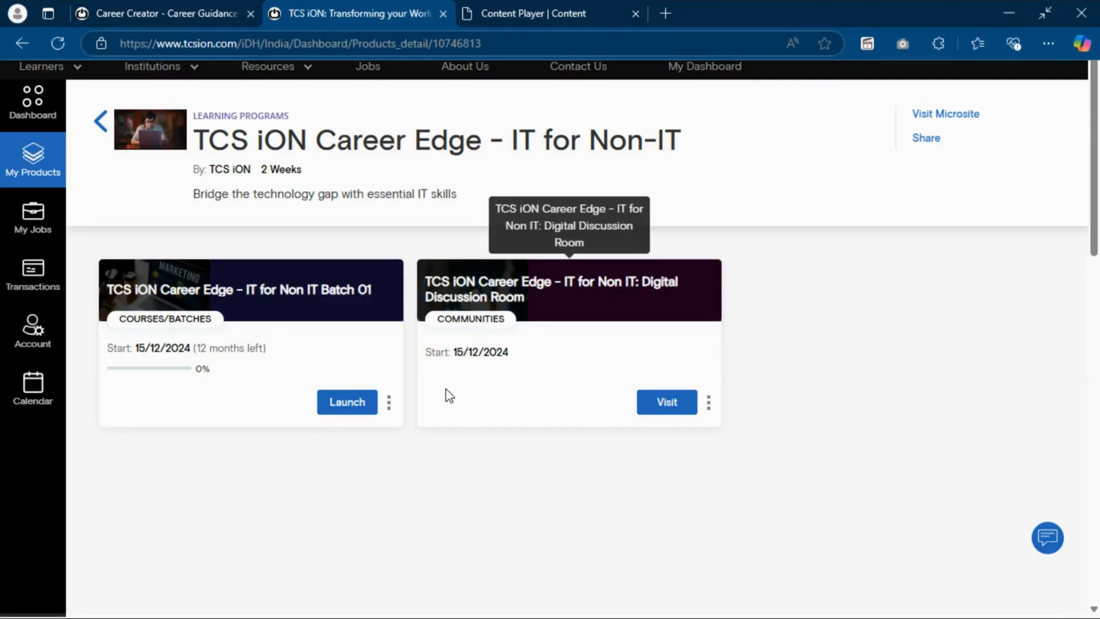
{"action": "left_click", "coordinate": [162, 14]}
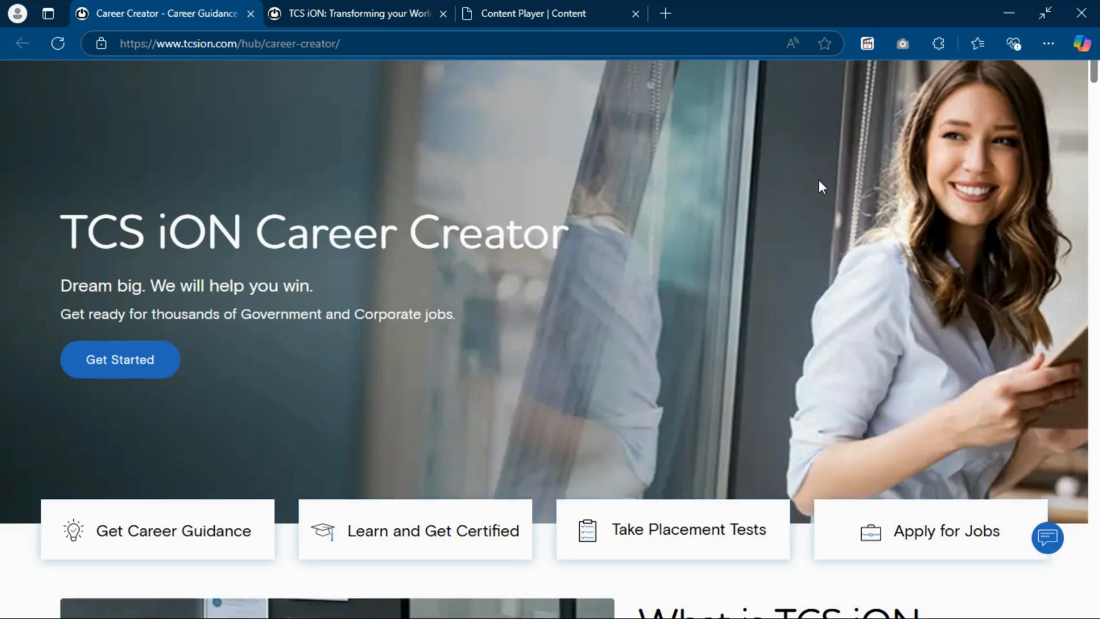